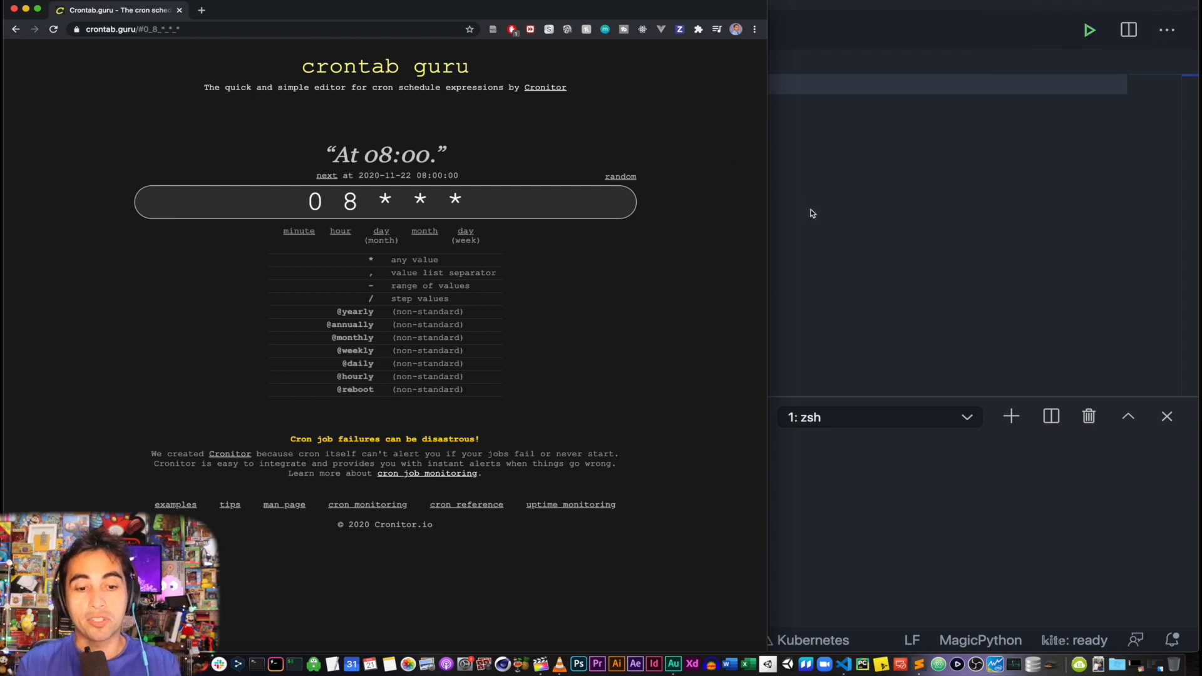
pyautogui.moveTo(727, 240)
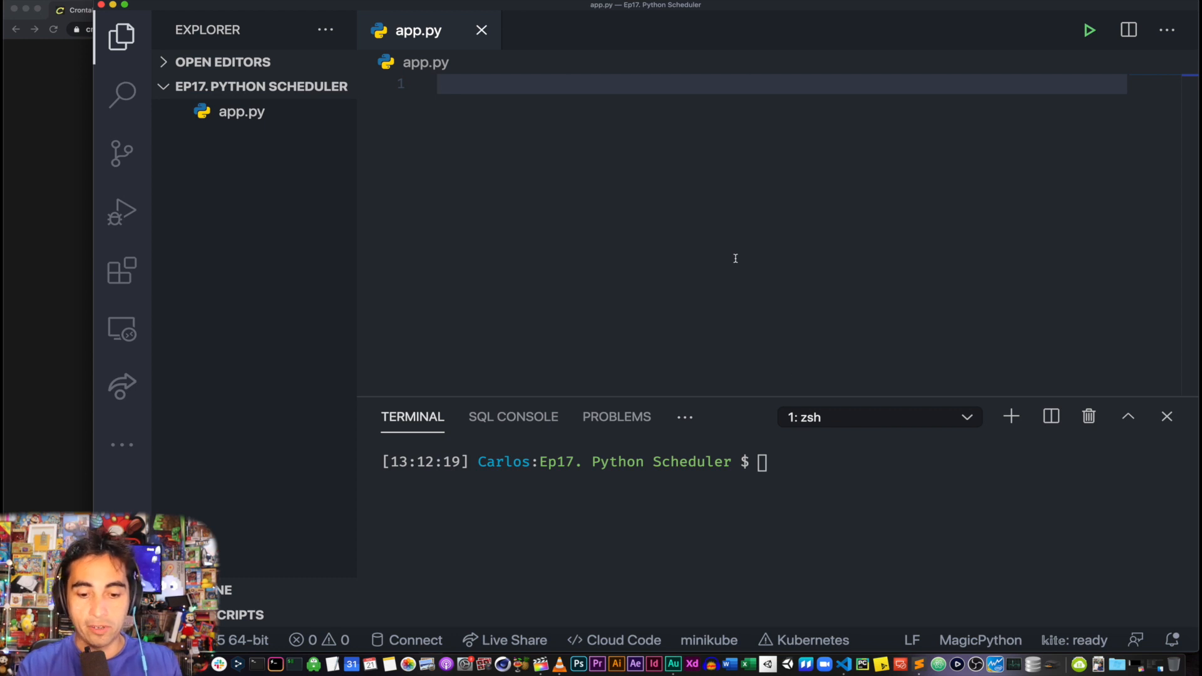
# Install the schedule library by running pip install schedule in the terminal
pyautogui.write('pip install')
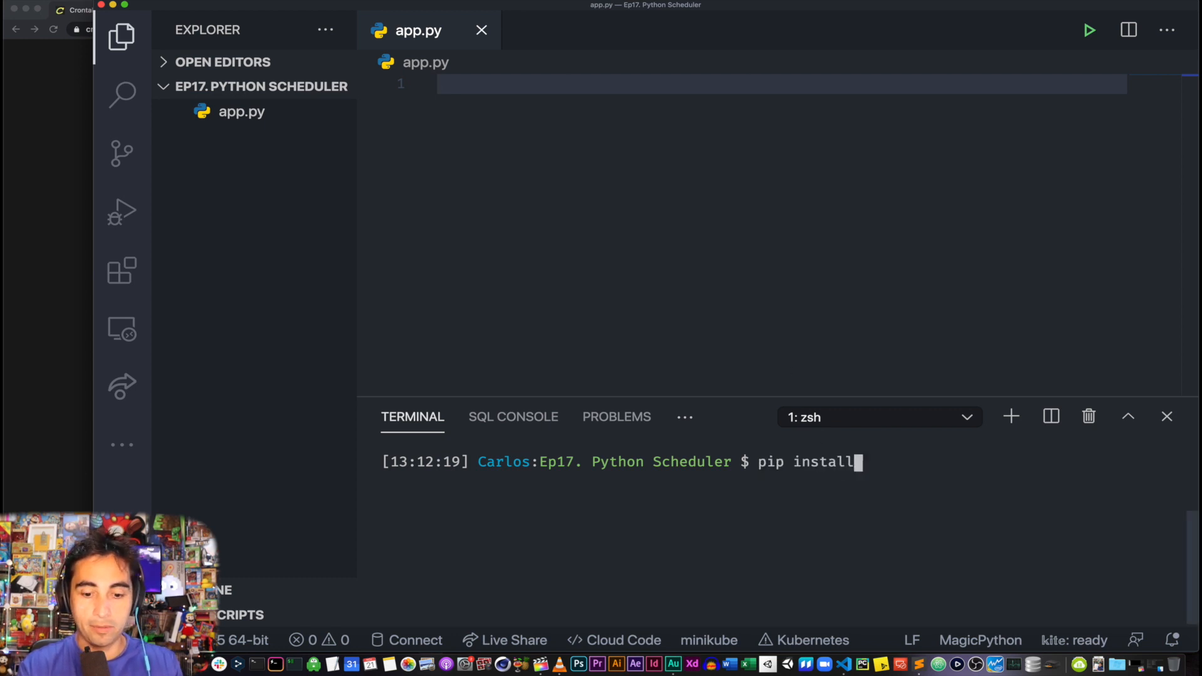
pyautogui.write('schedule')
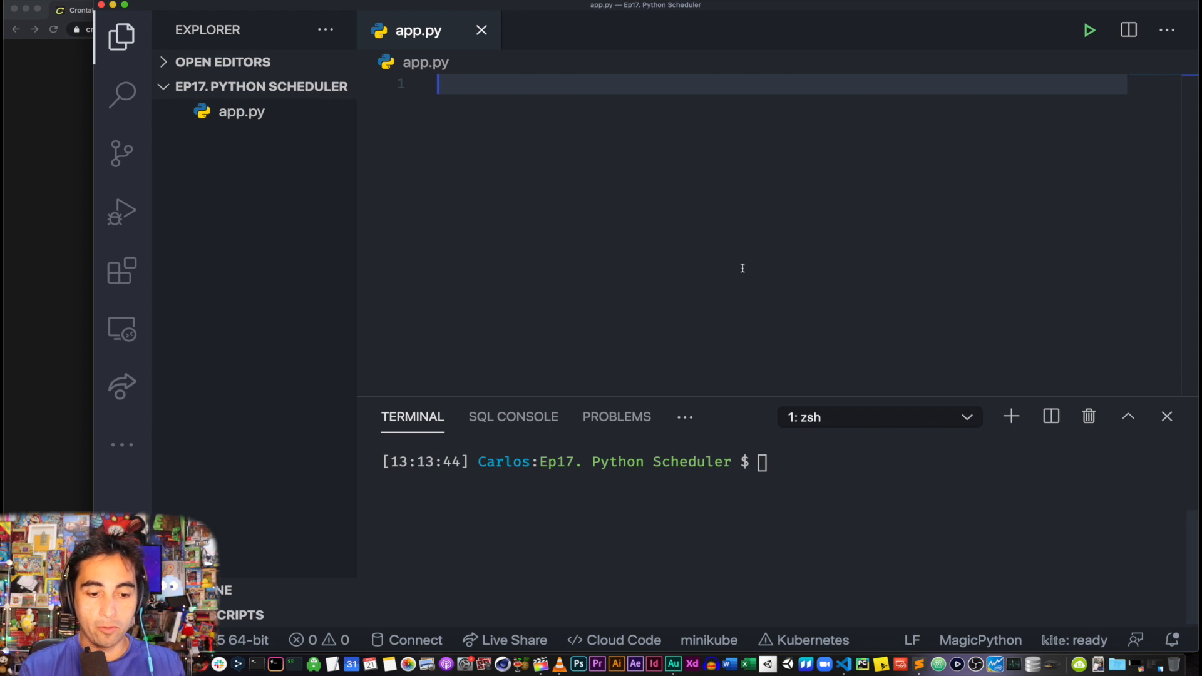
# Import schedule and time, and define job() printing 'Hello World from Cloud & Web Developer'
pyautogui.write('import schedule')
pyautogui.write('import time')
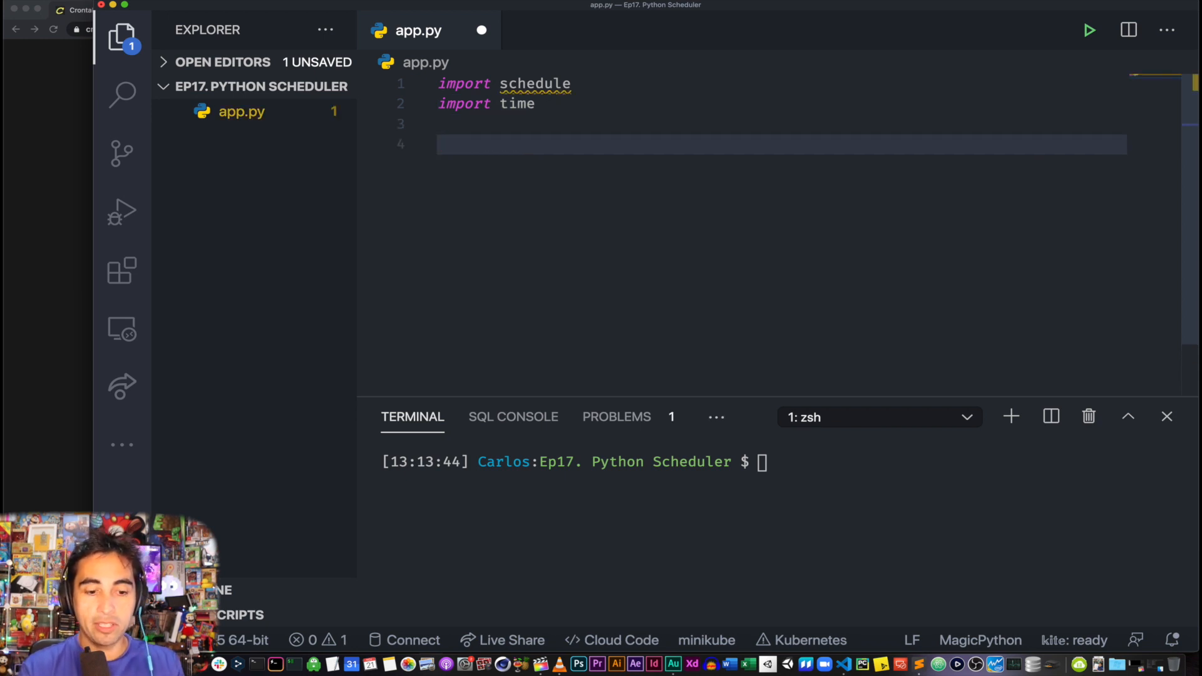
pyautogui.write('def job():')
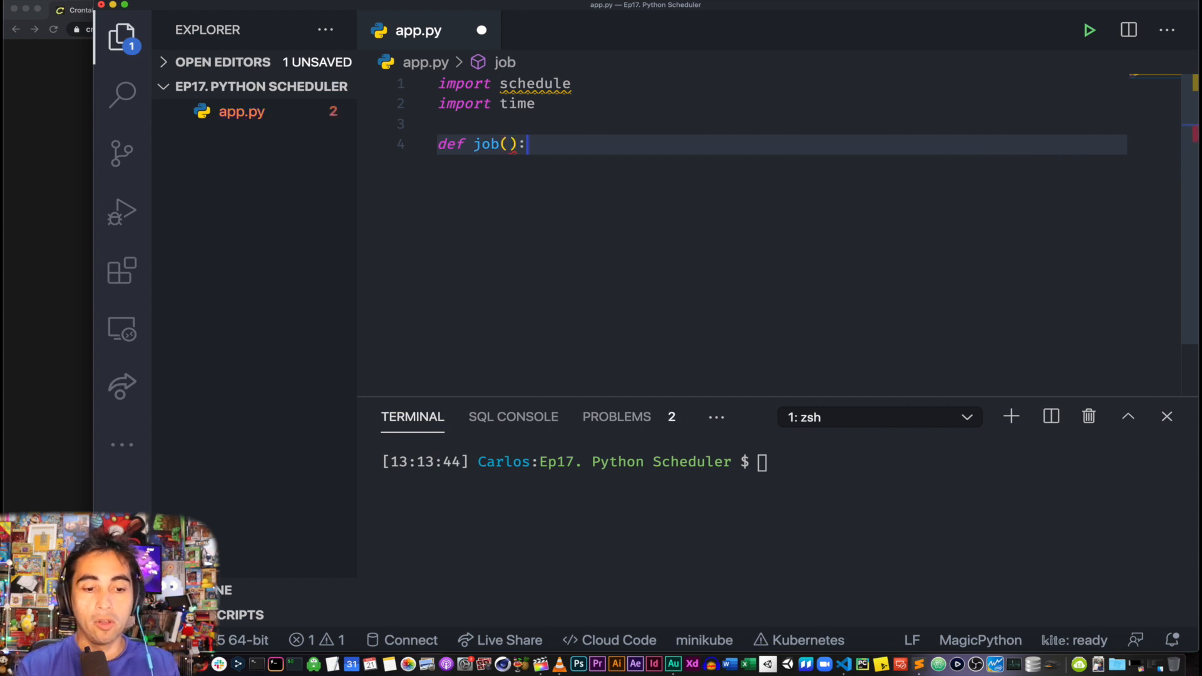
pyautogui.press('enter')
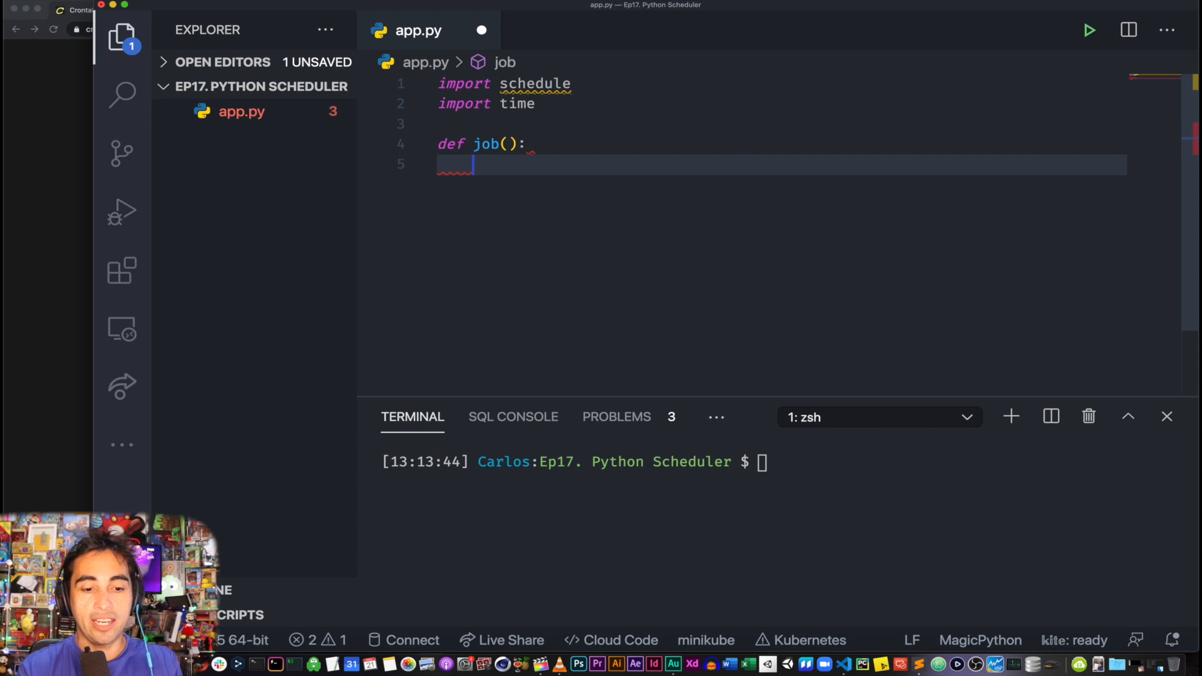
pyautogui.write('print')
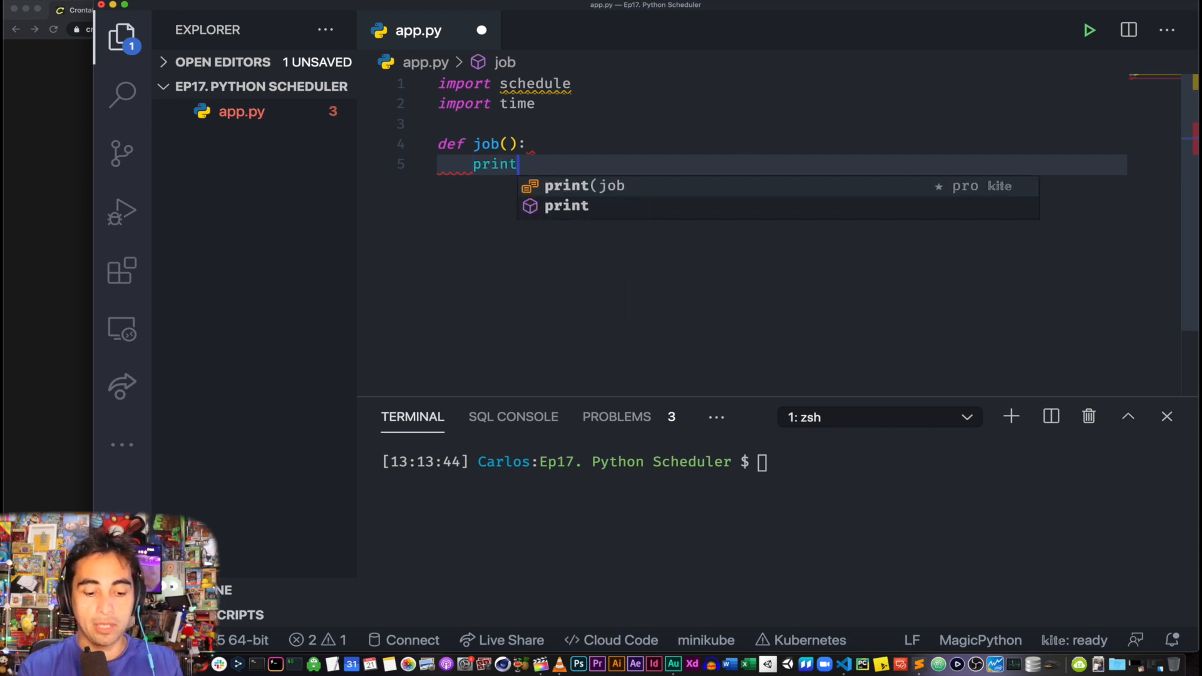
pyautogui.write('("")')
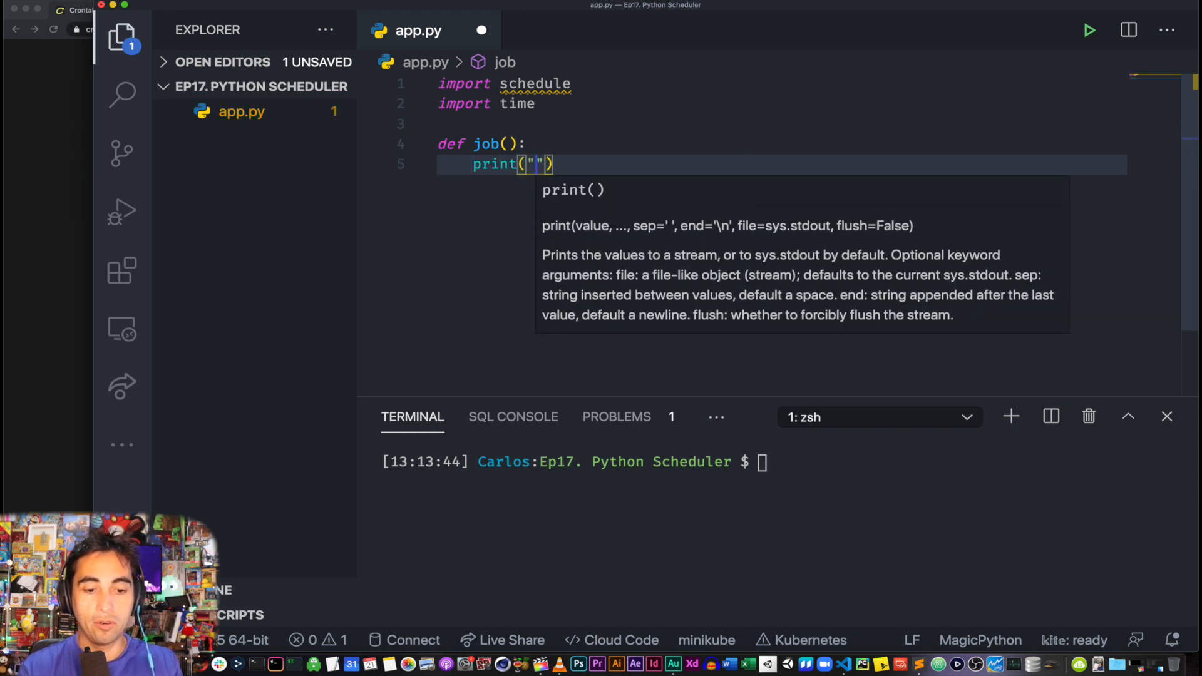
pyautogui.write('Hello World f')
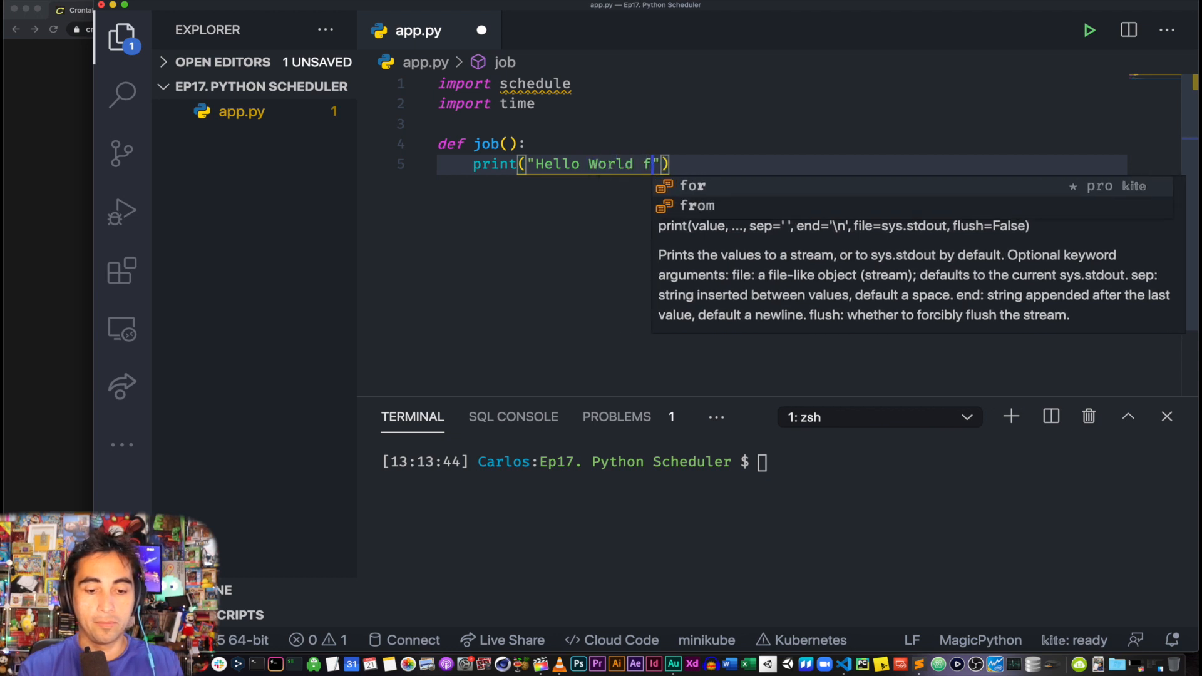
pyautogui.write('rom Cloud & Web Developer')
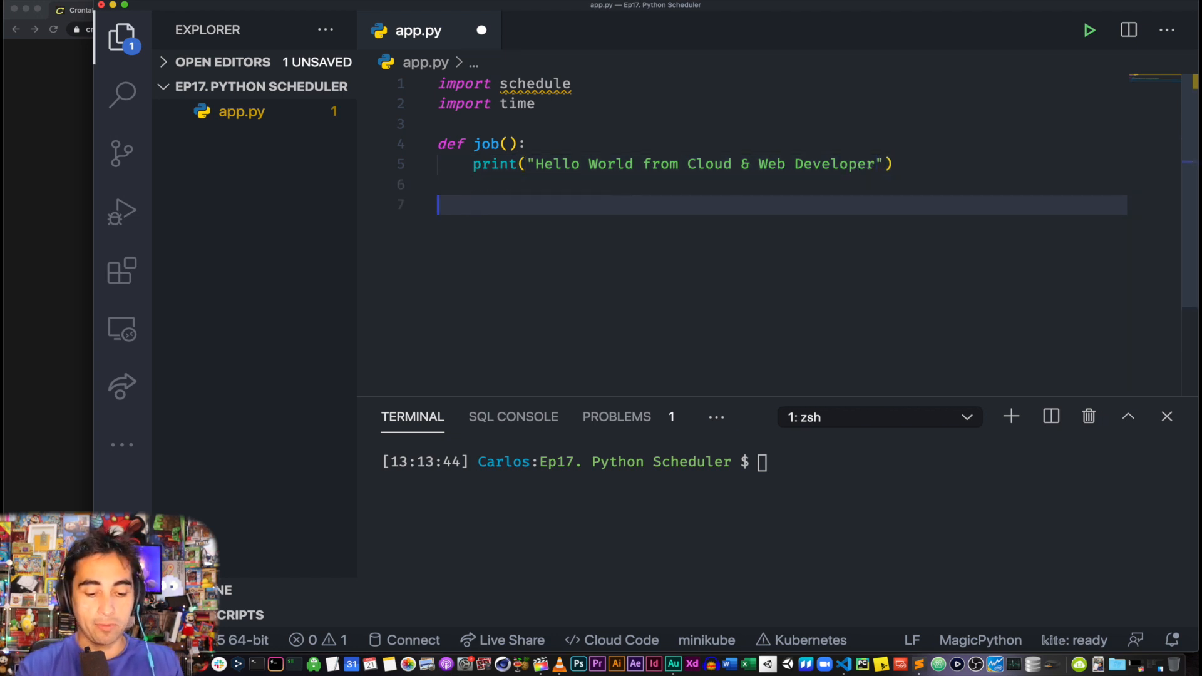
# Add schedule.every(10).seconds.do(job) followed by two blank lines
pyautogui.write('schedule.')
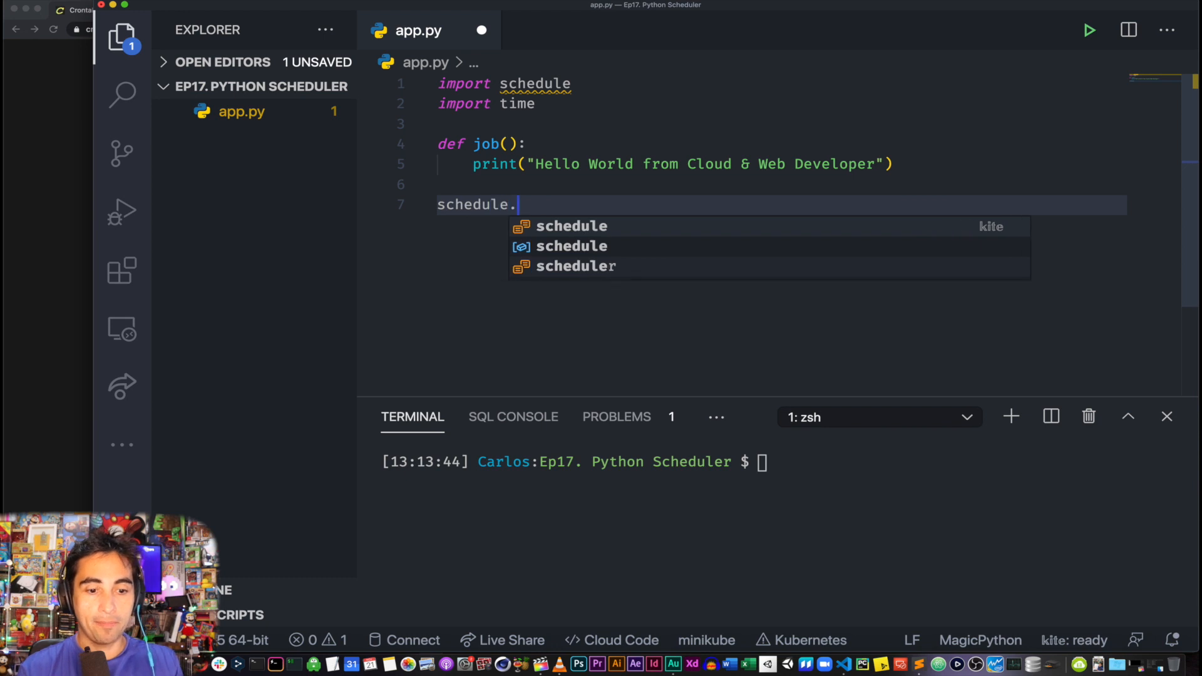
pyautogui.write('every')
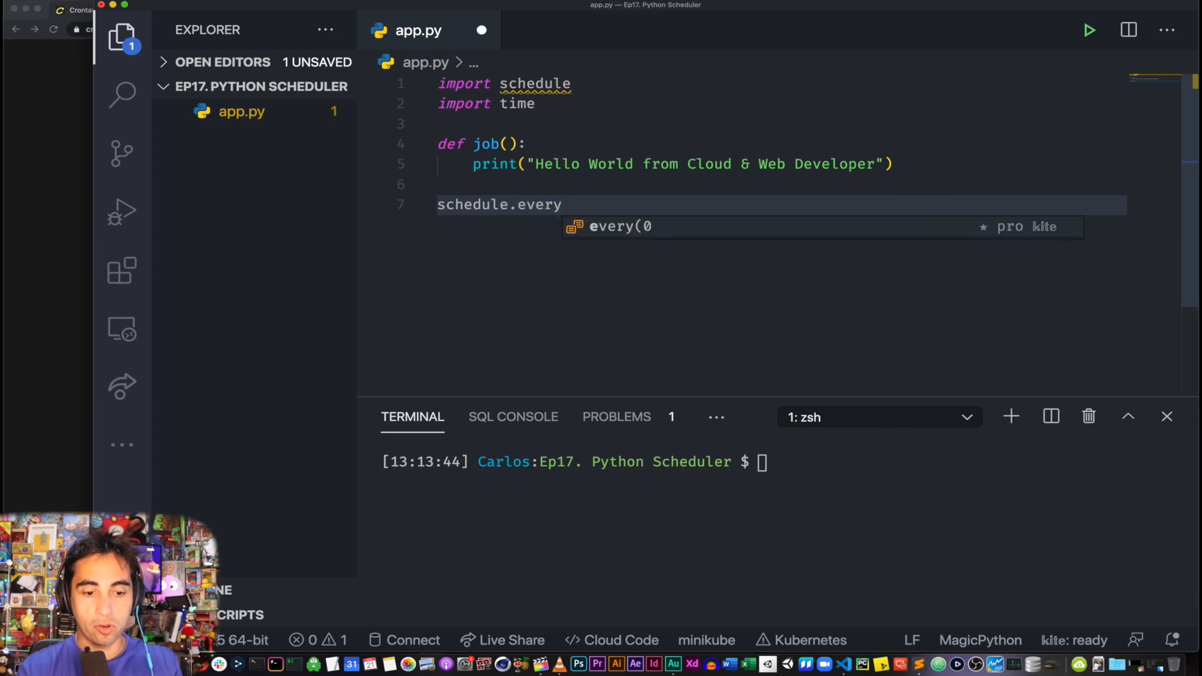
pyautogui.write('(10')
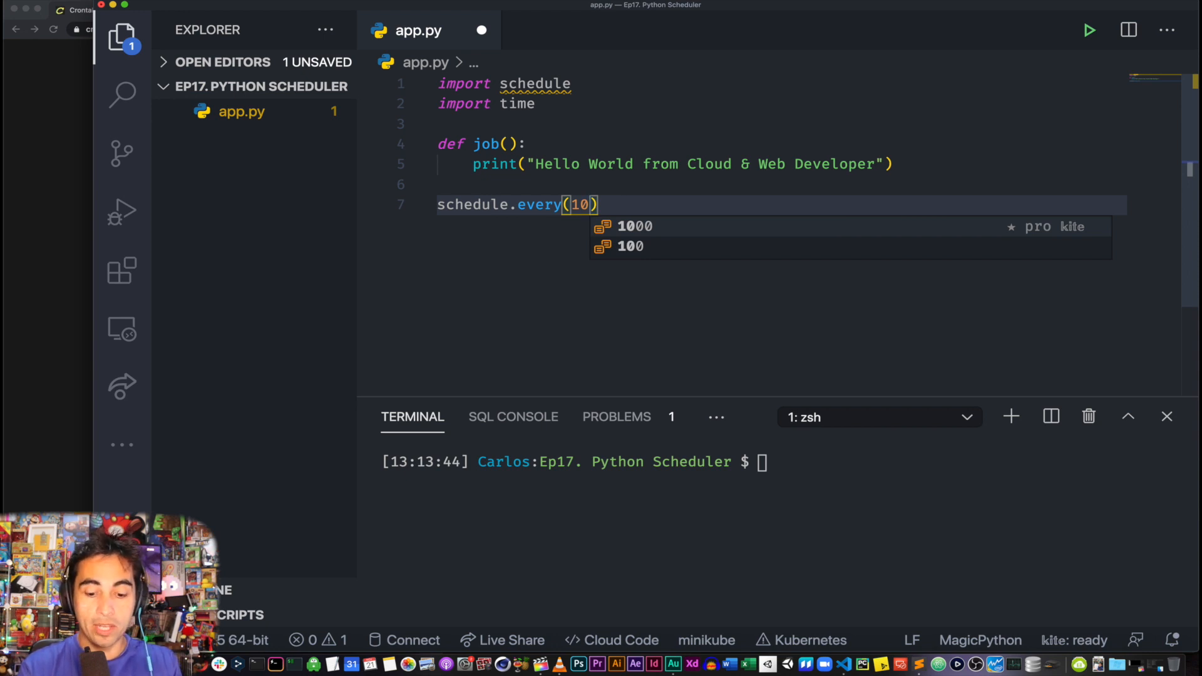
pyautogui.press('Escape')
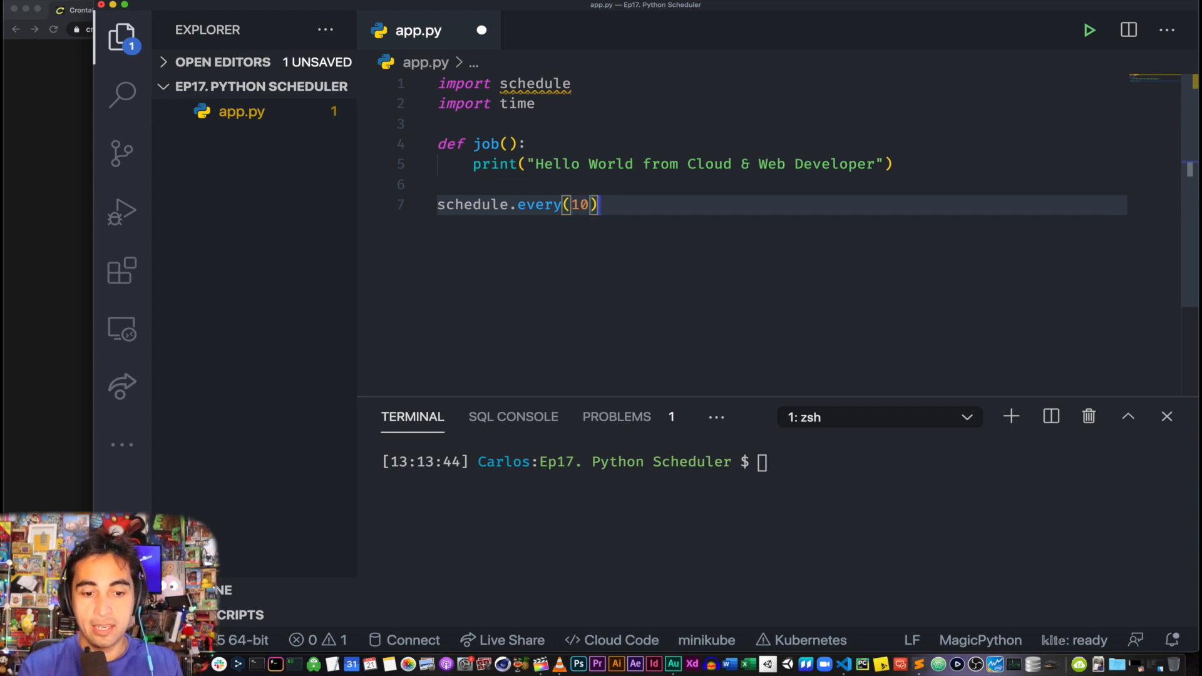
pyautogui.write('.seconds.')
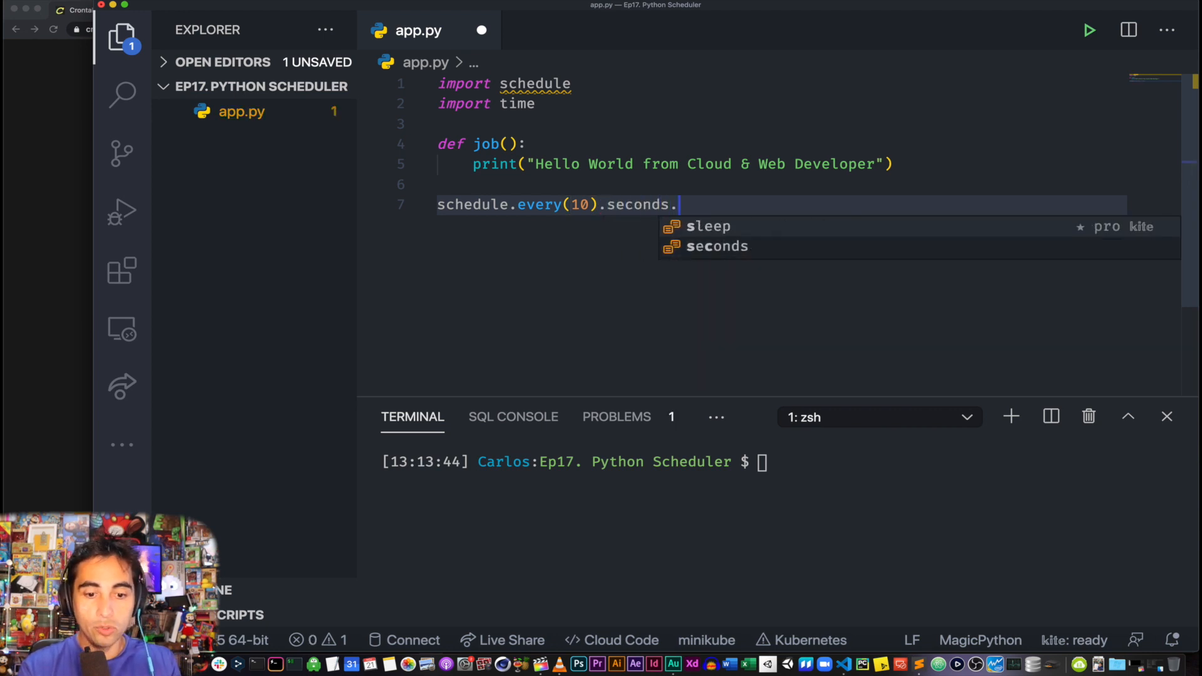
pyautogui.write('do')
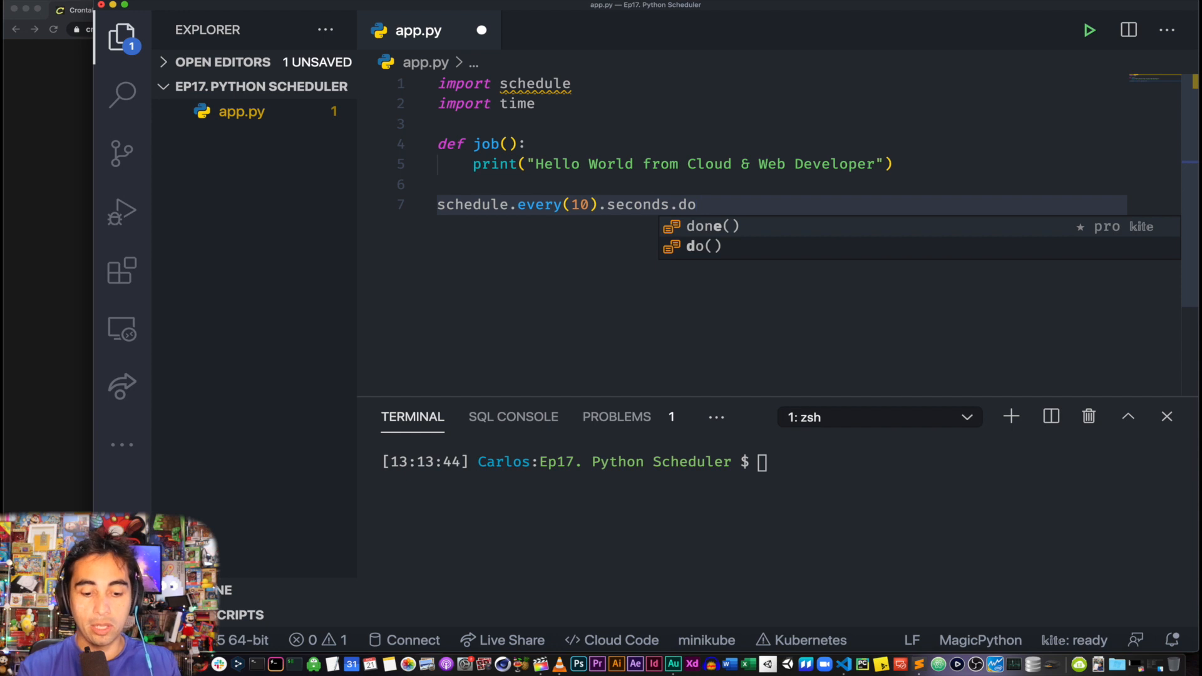
pyautogui.write('(job)')
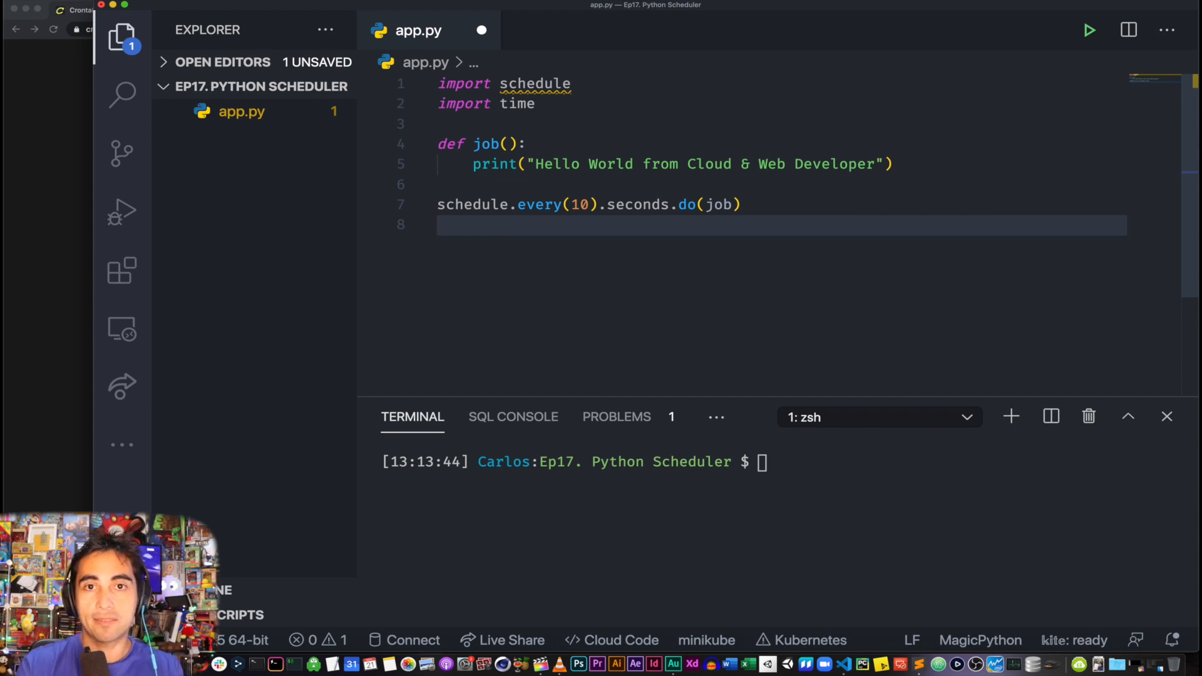
pyautogui.press('Enter')
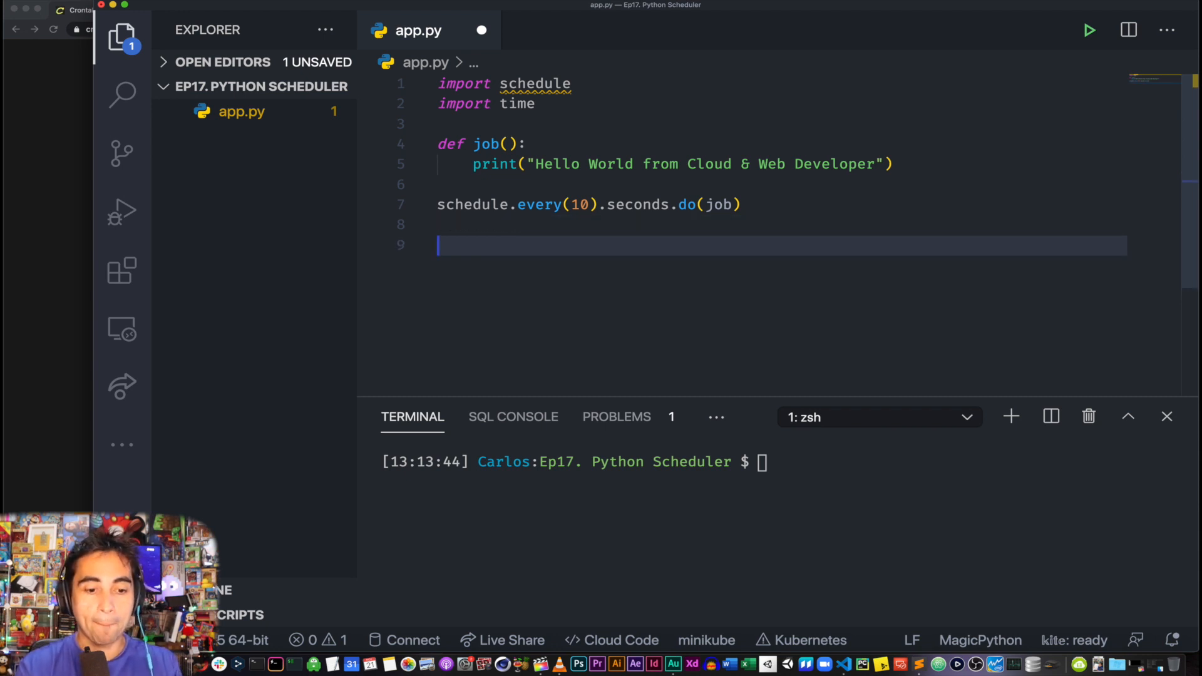
pyautogui.press('enter')
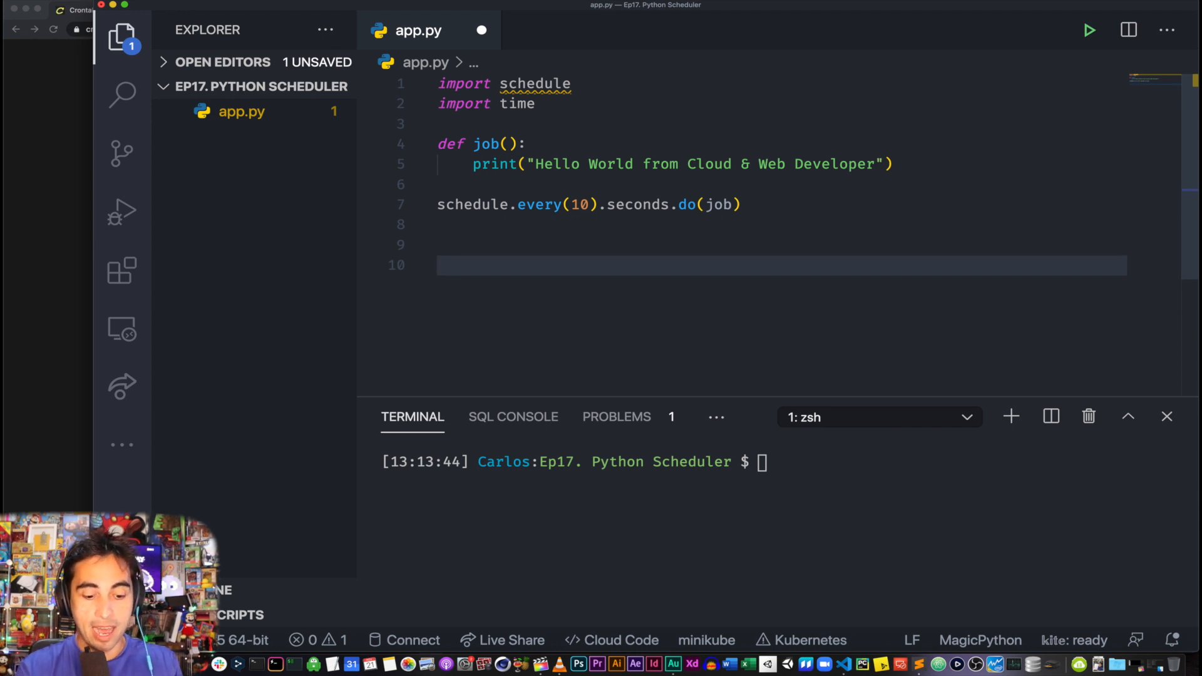
# Write a while True loop calling schedule.run_pending() and time.sleep(1)
pyautogui.write('while True')
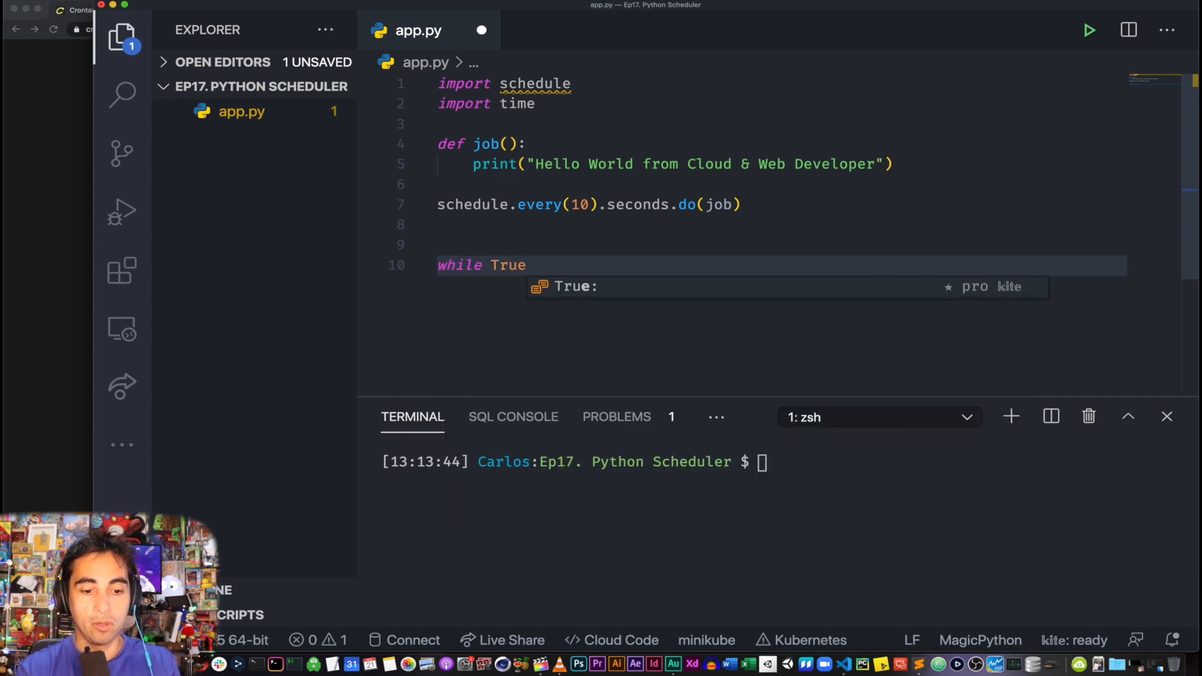
pyautogui.write('schedule')
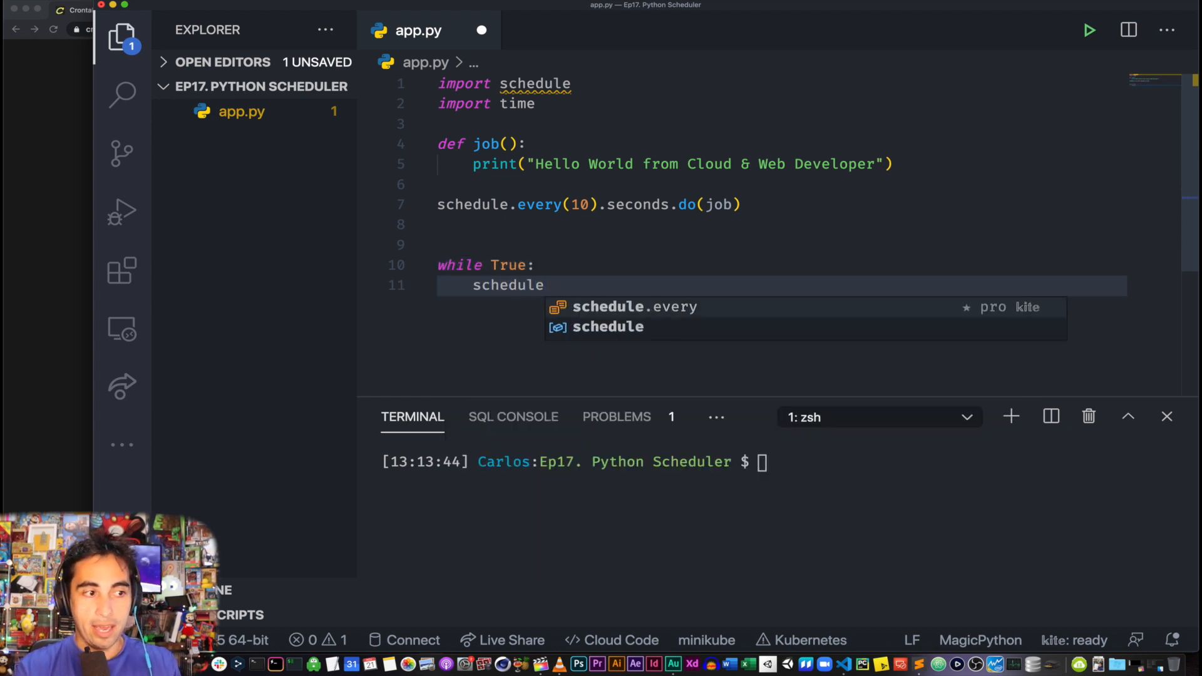
pyautogui.write('.run_')
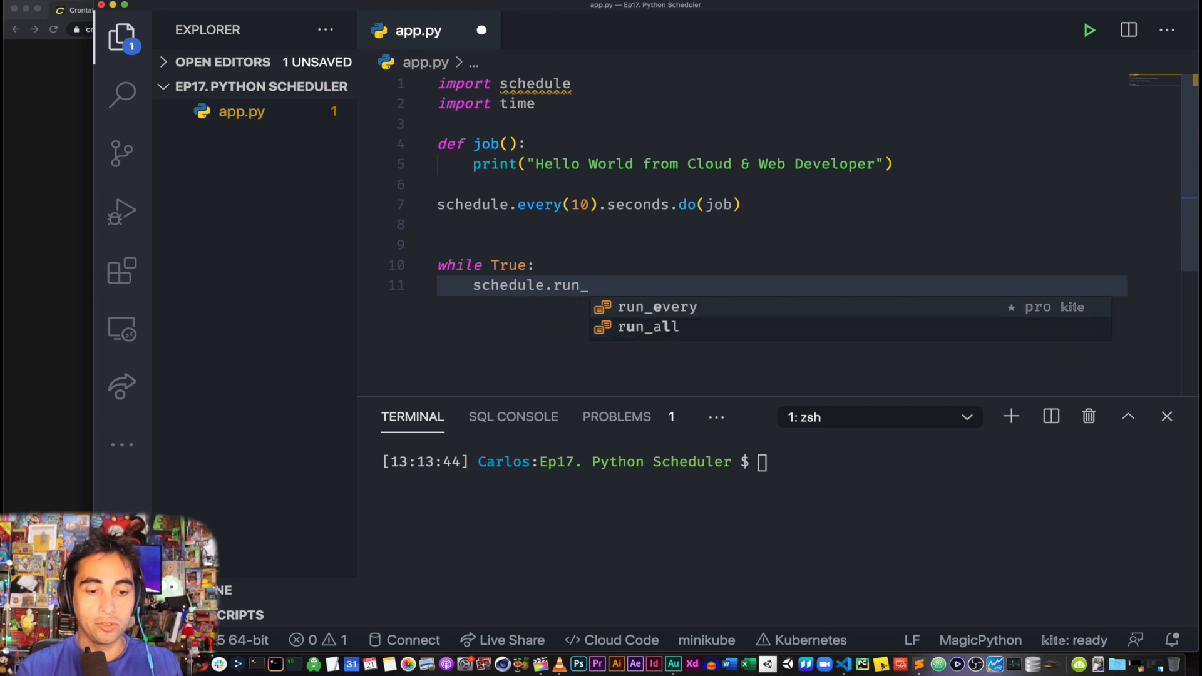
pyautogui.write('pending')
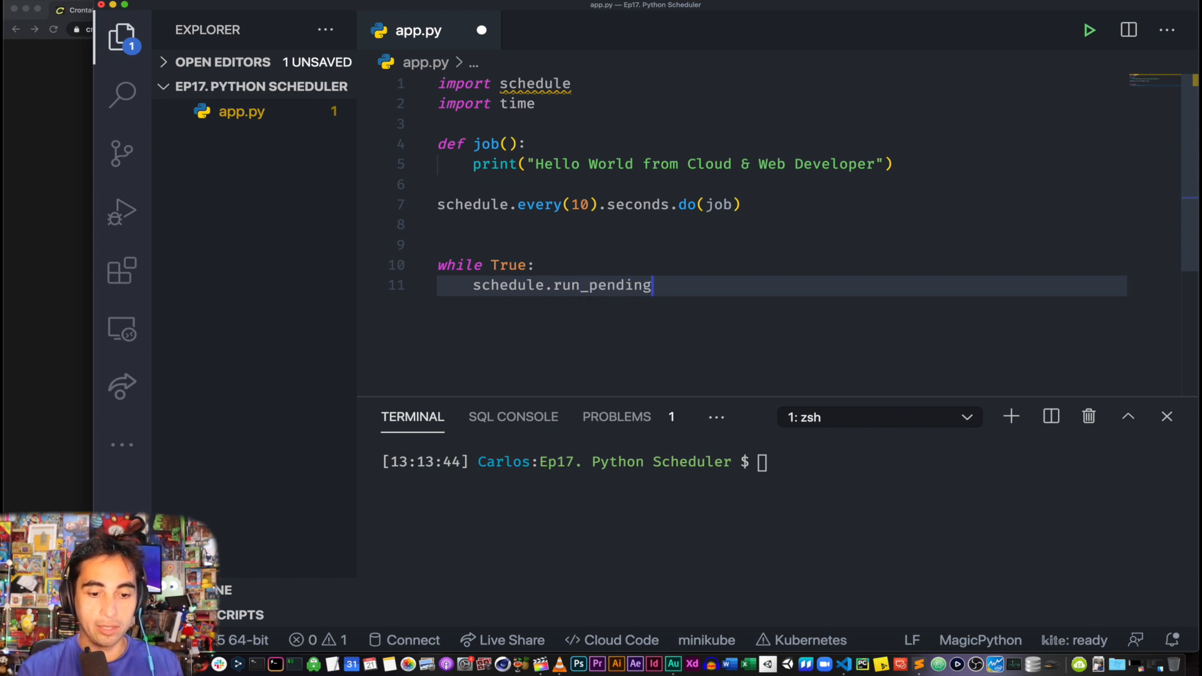
pyautogui.write('()')
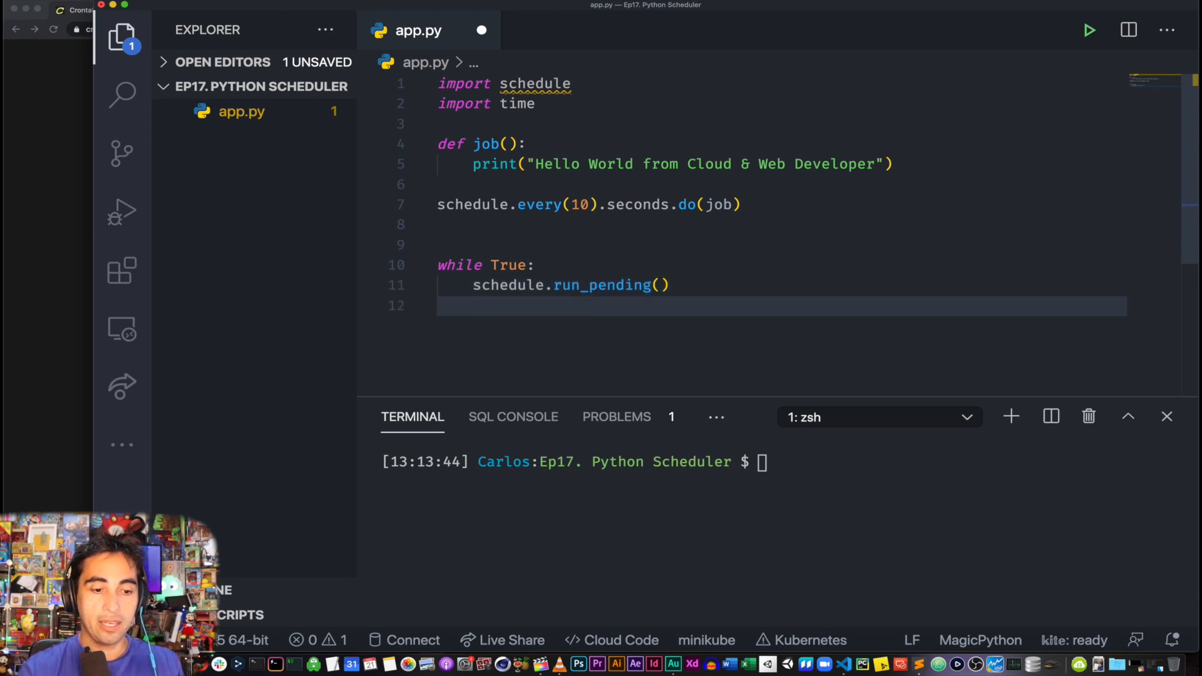
pyautogui.write('time.sleep(')
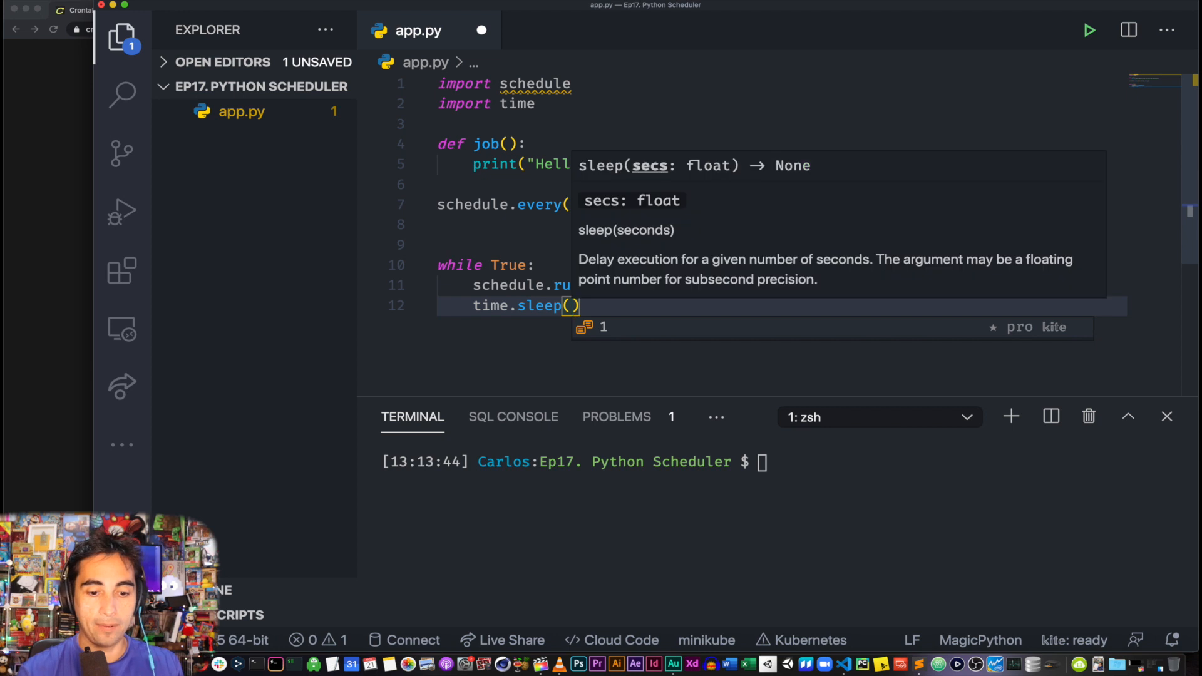
pyautogui.write('1')
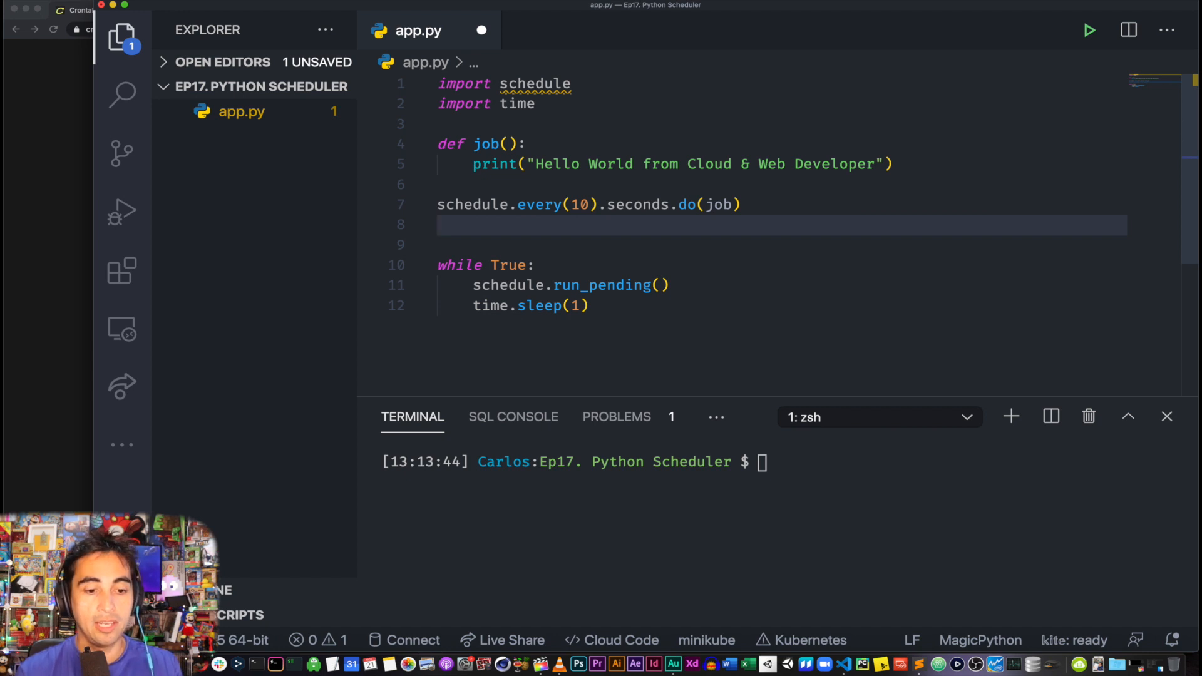
pyautogui.moveTo(765, 266)
pyautogui.write('sl')
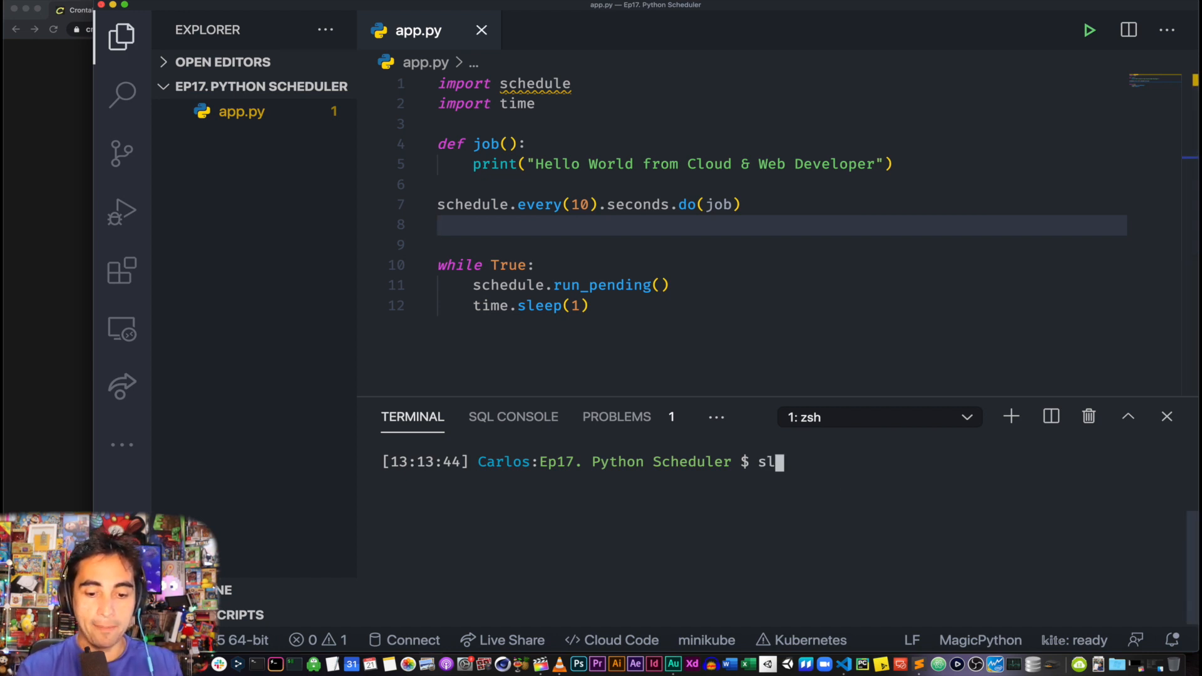
# Run python app.py, then rerun it after changing the job to every 1 second
pyautogui.write('python pp')
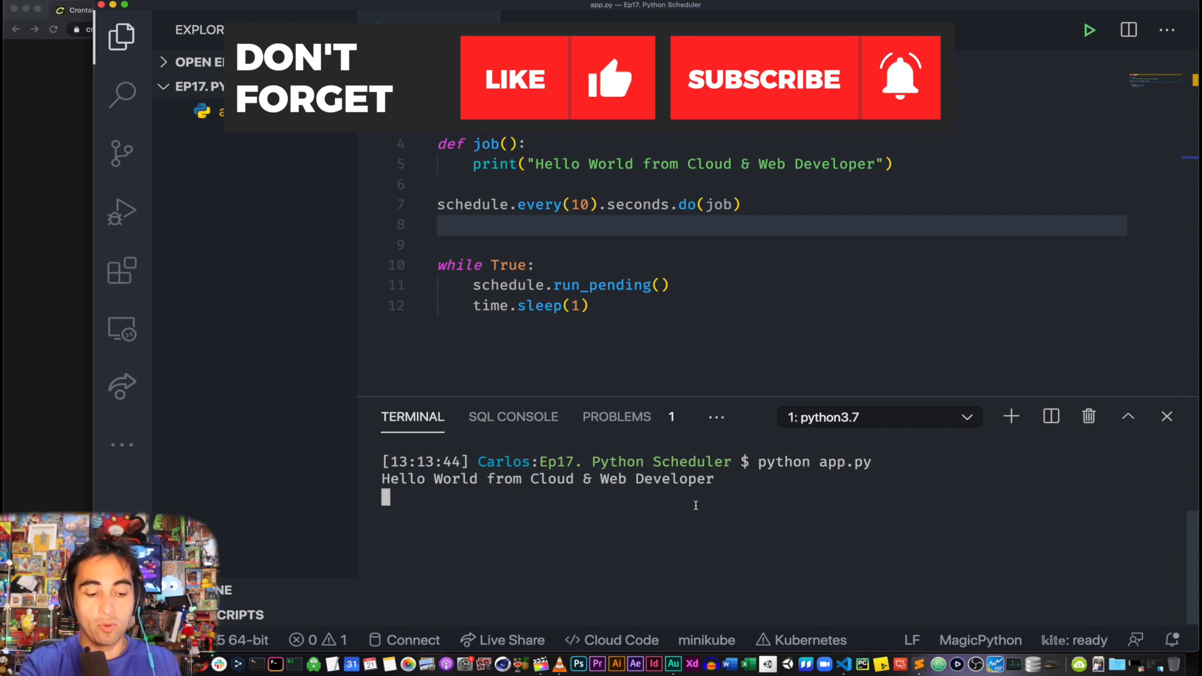
pyautogui.moveTo(625, 231)
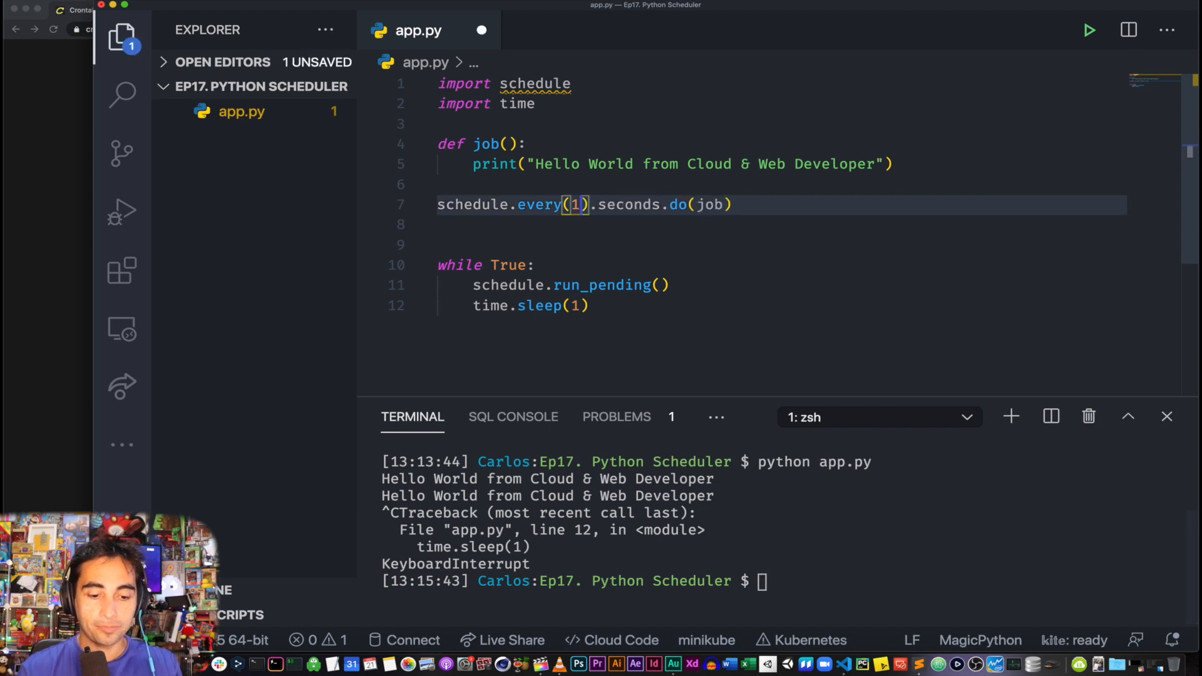
pyautogui.write('python app.py')
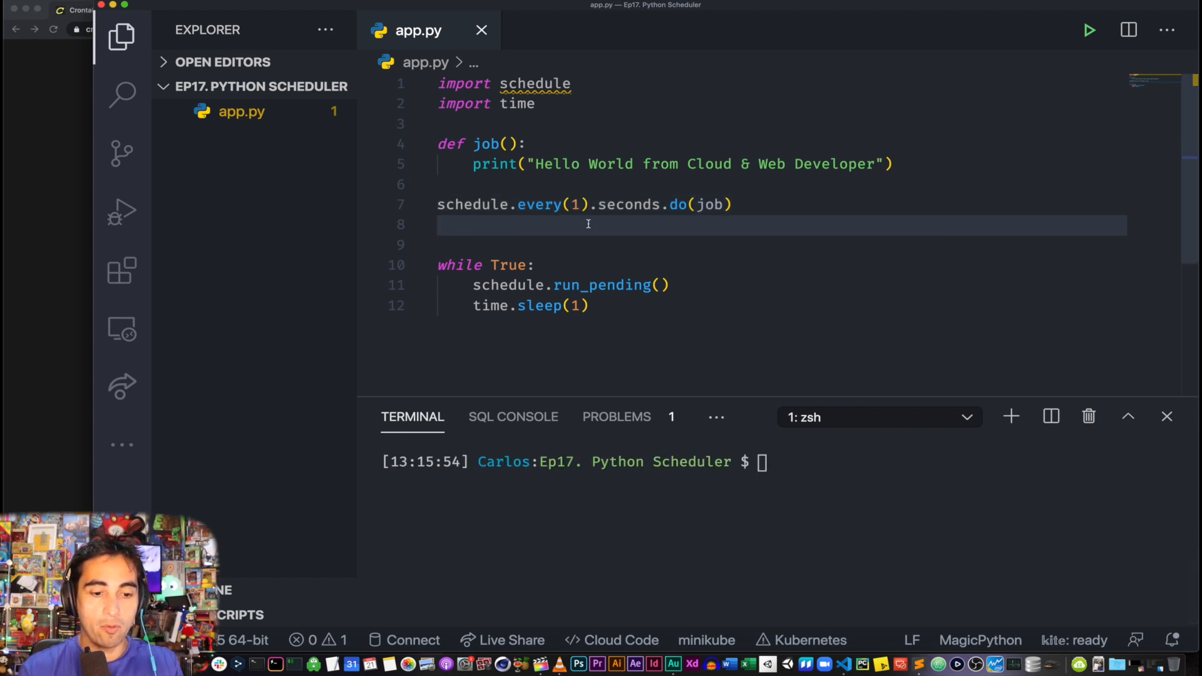
# Comment out the every-second schedule and add schedule.every().hour.do(job)
pyautogui.press('cmd+/')
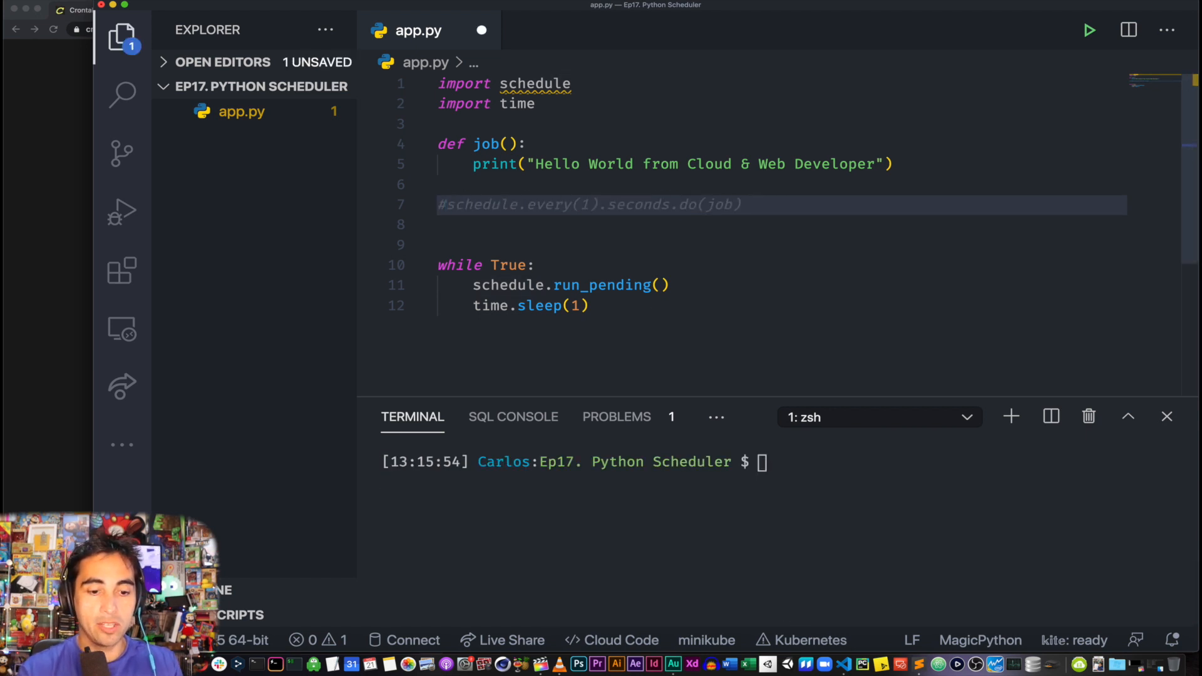
pyautogui.write('schedule.')
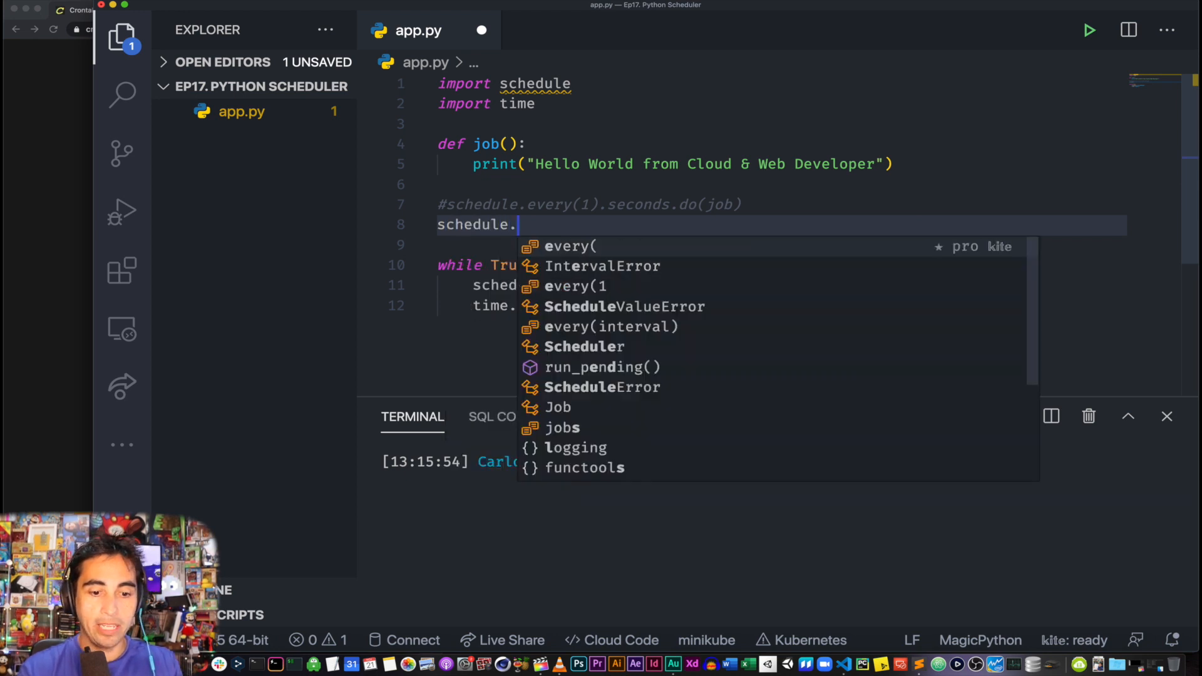
pyautogui.write('every(')
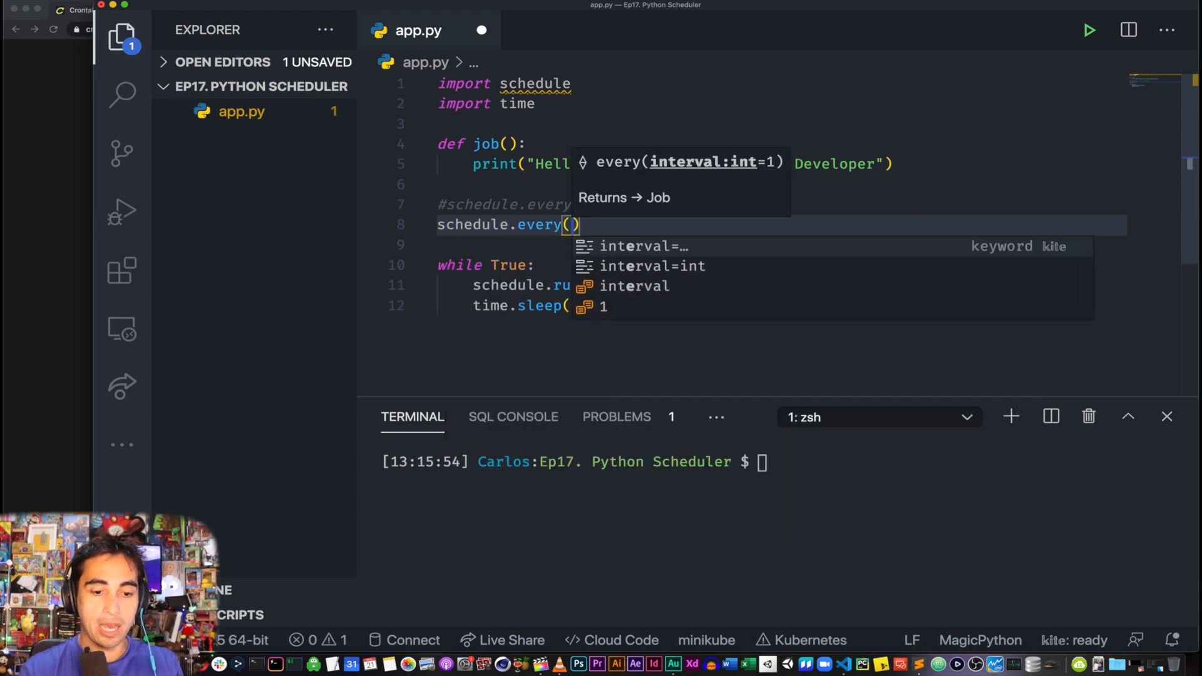
pyautogui.write('.hour.')
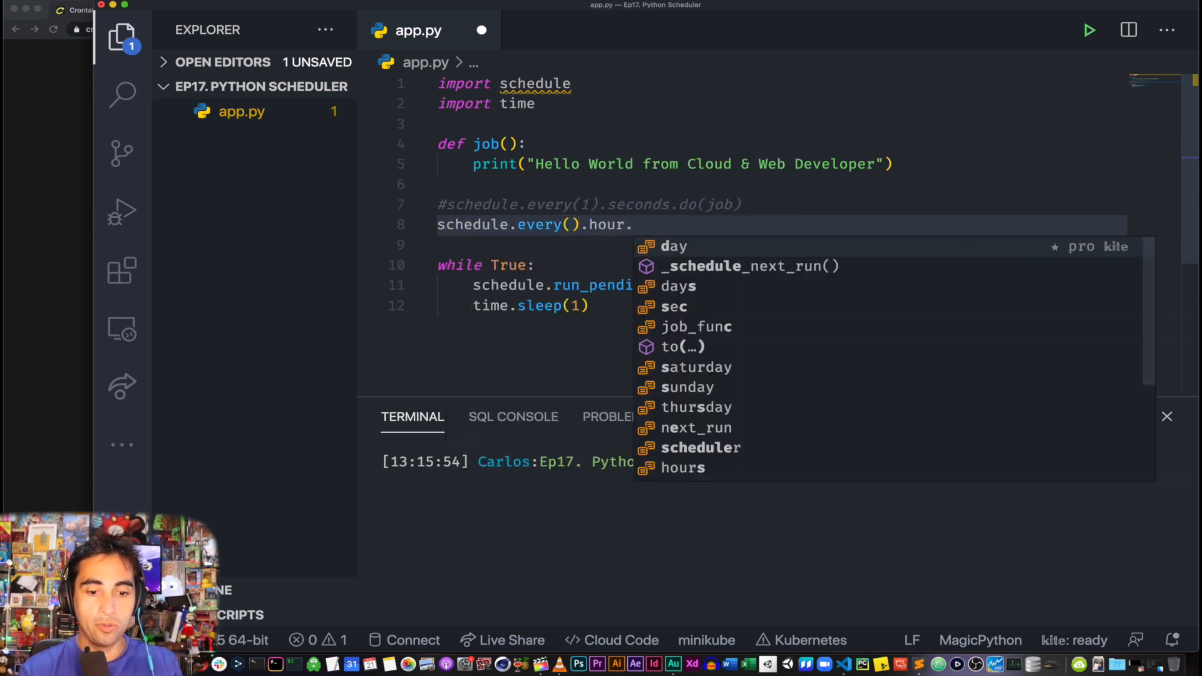
pyautogui.write('do(job) =')
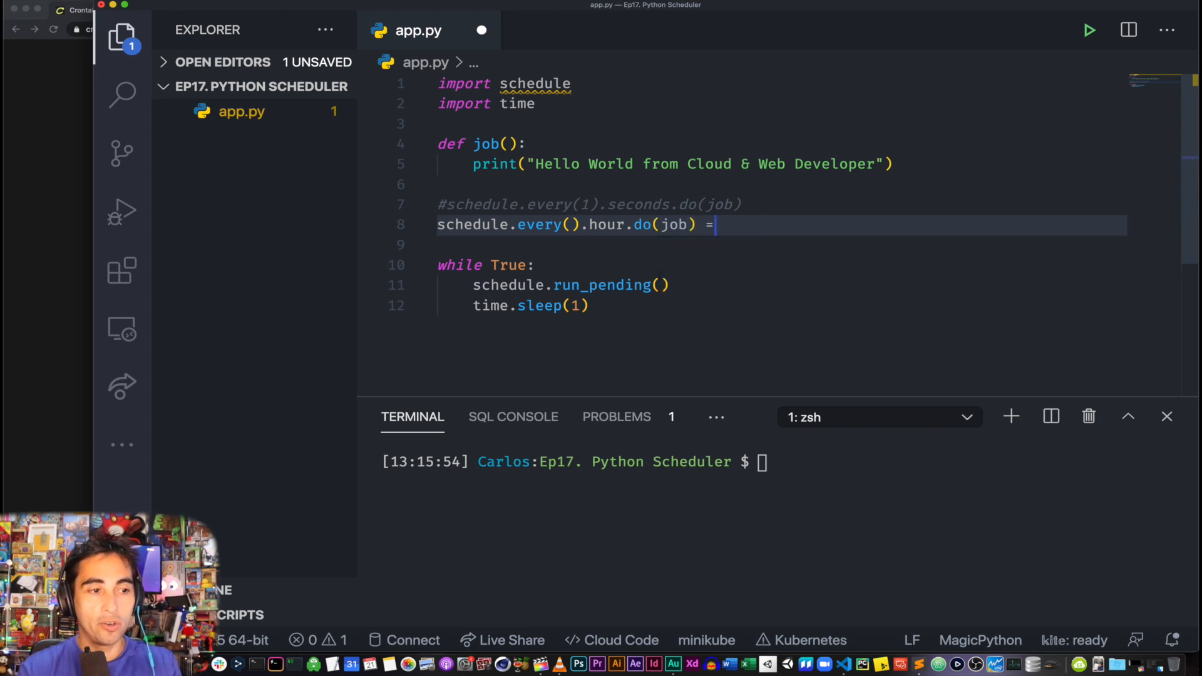
# Add schedule.every().day.at("12:35").do(job) for a daily 12:35 run
pyautogui.write('schedule')
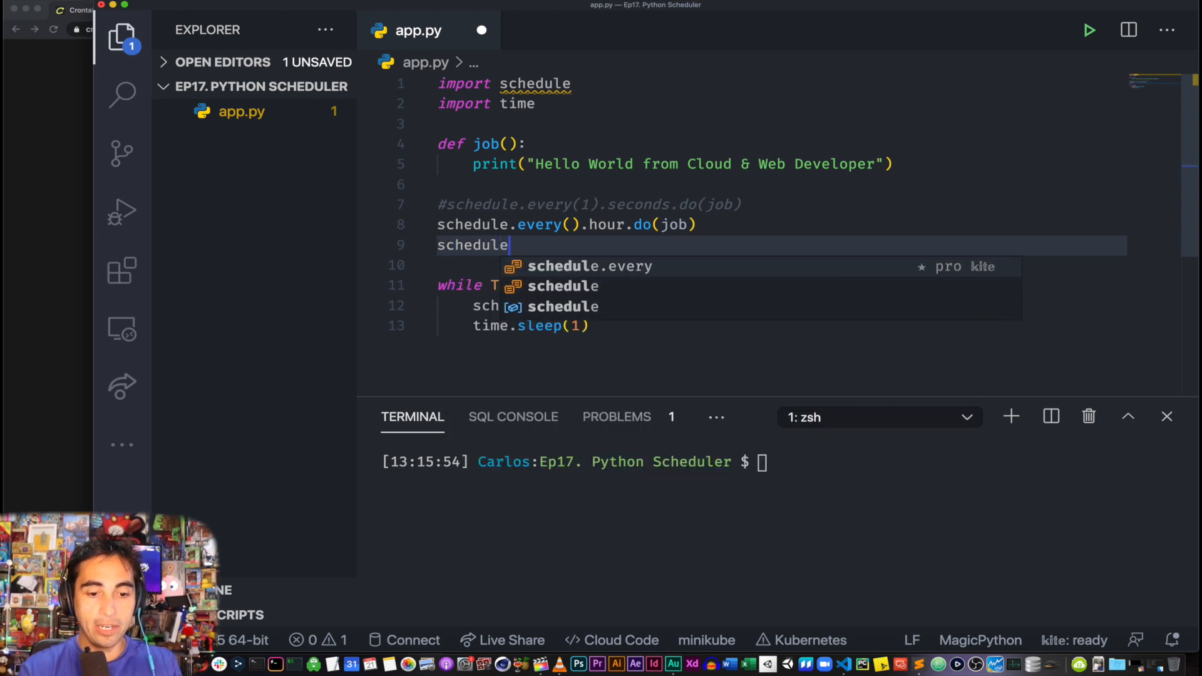
pyautogui.write('.every().day.')
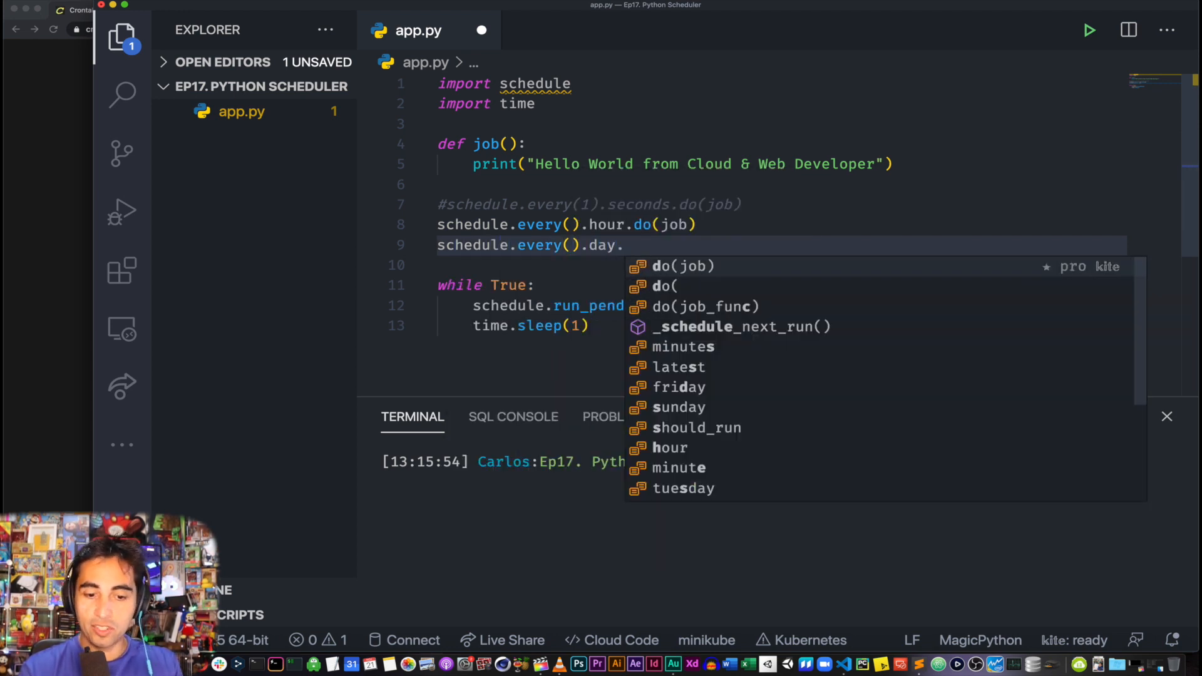
pyautogui.write('at("")')
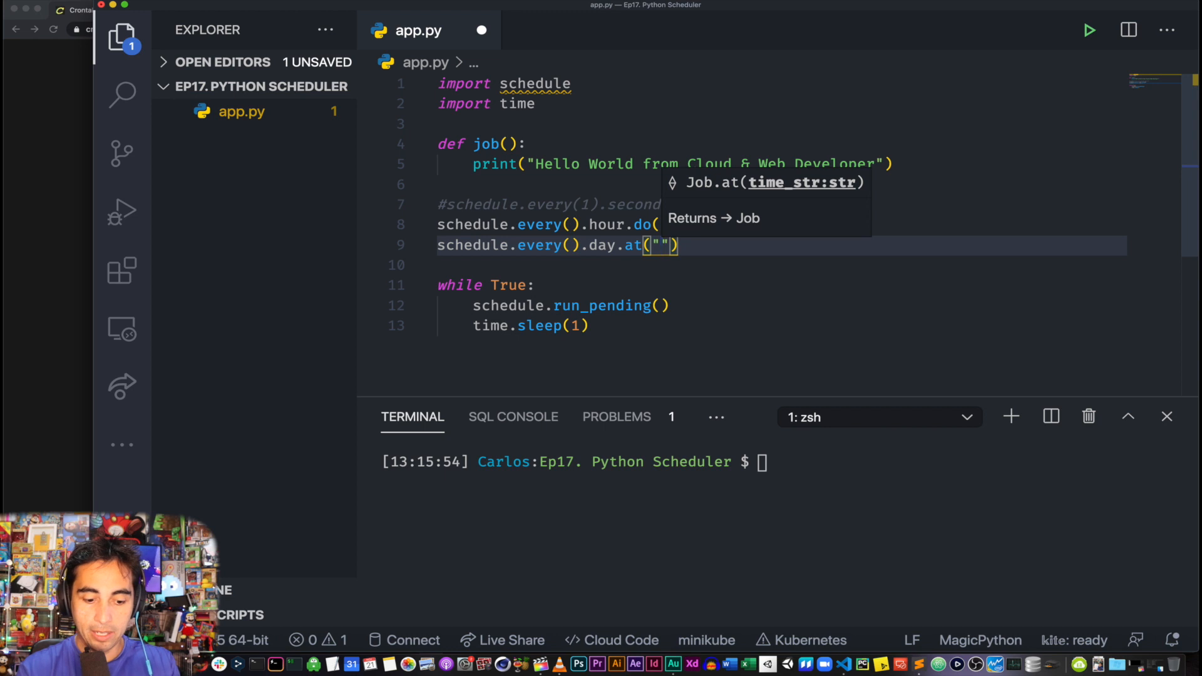
pyautogui.write('12:')
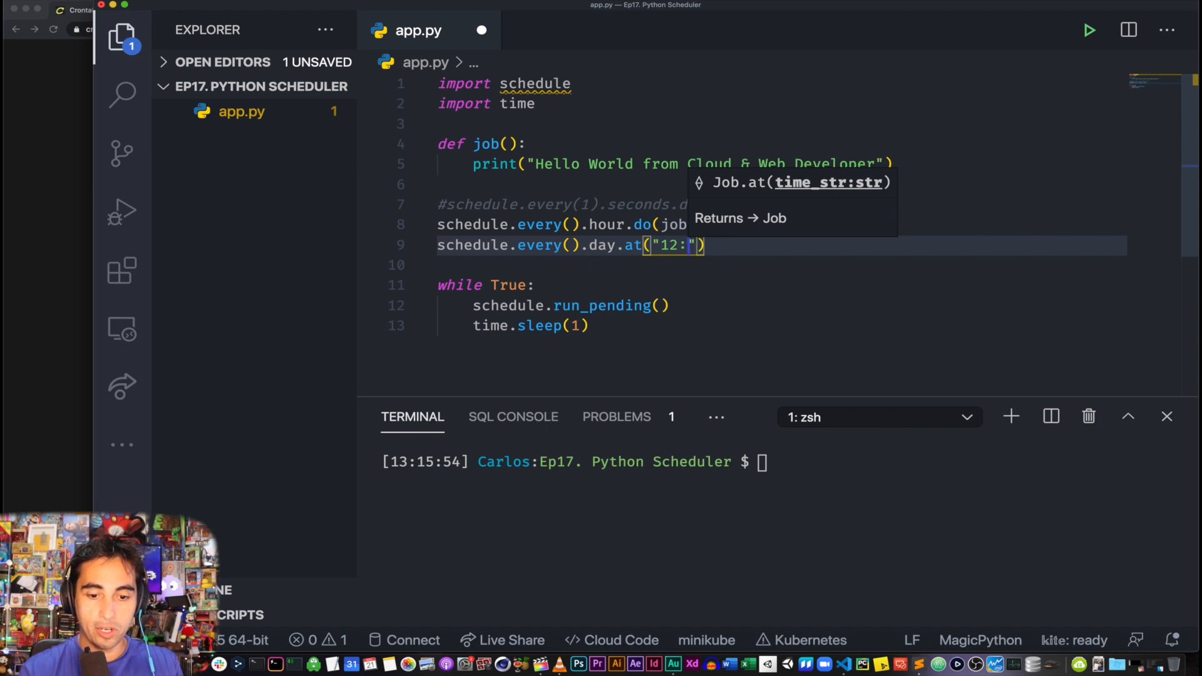
pyautogui.write('35')
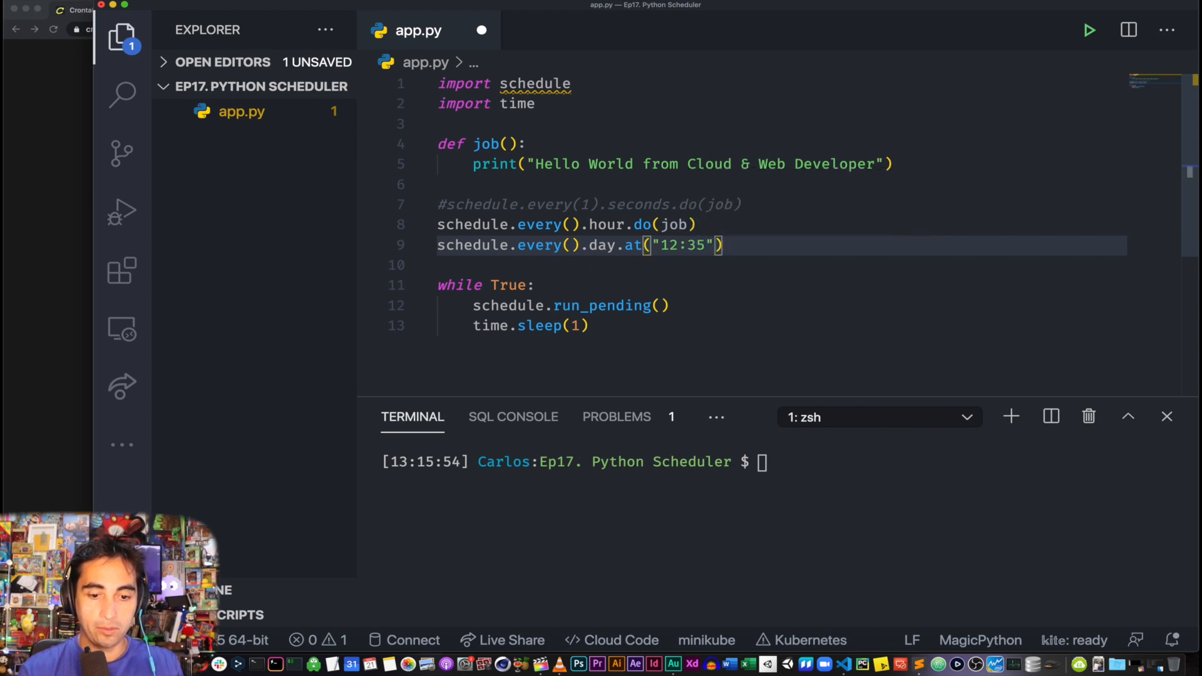
pyautogui.write('.')
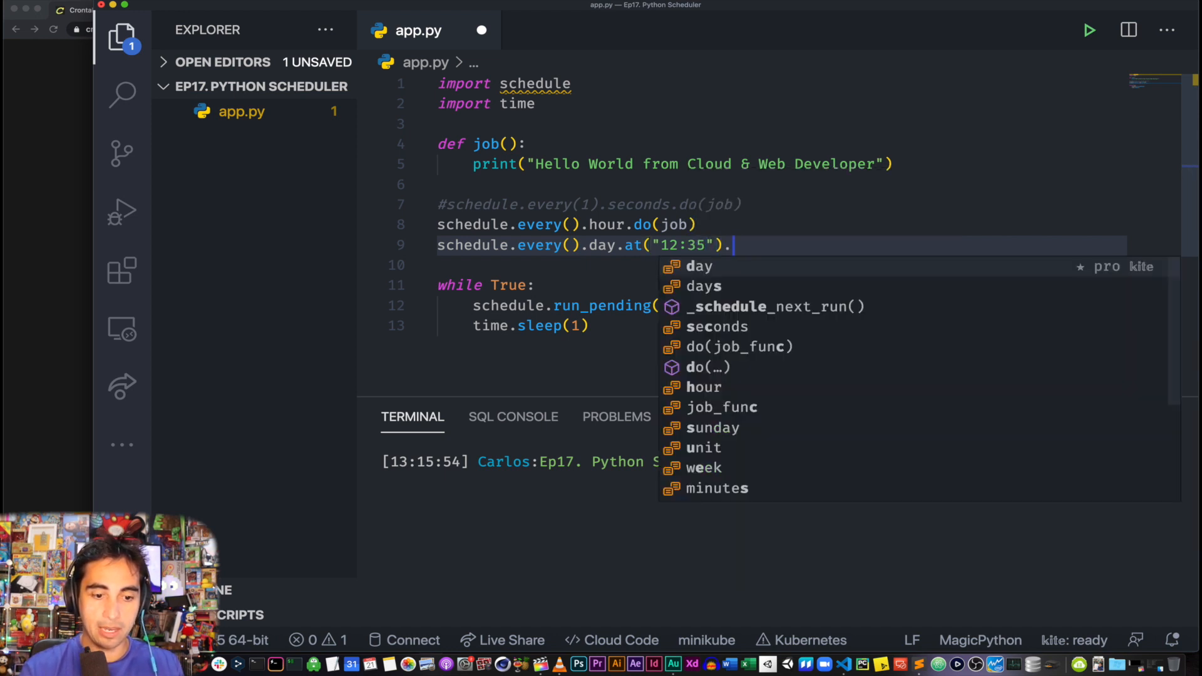
pyautogui.write('do(job')
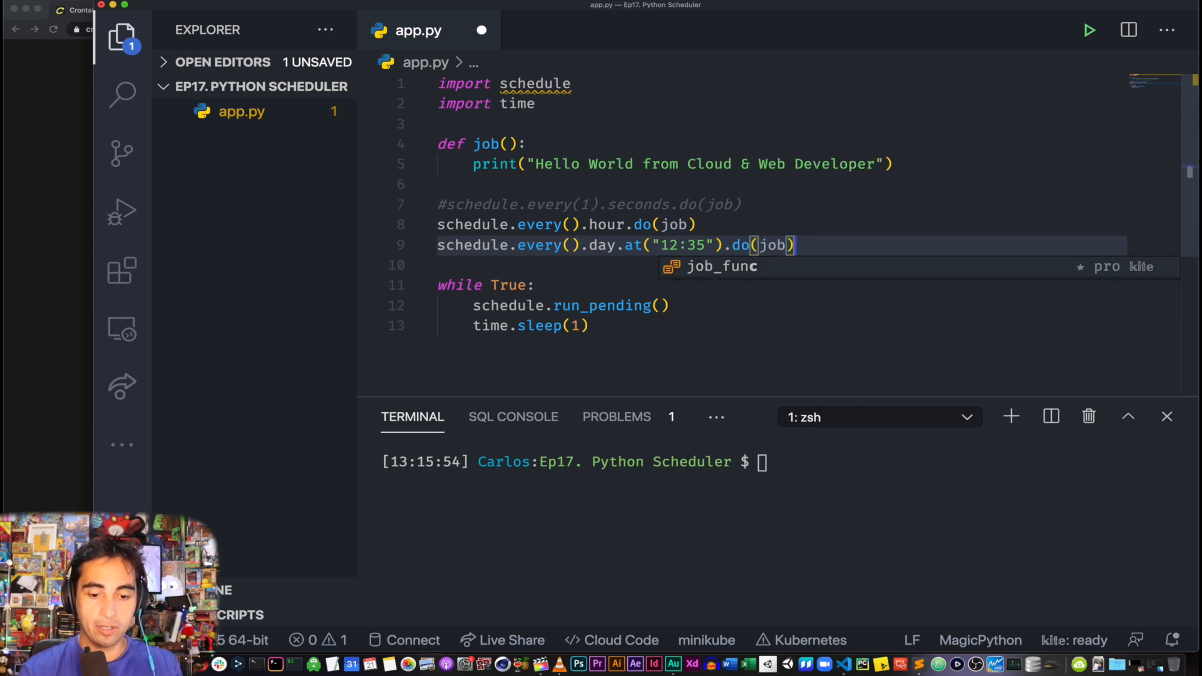
pyautogui.write('_func')
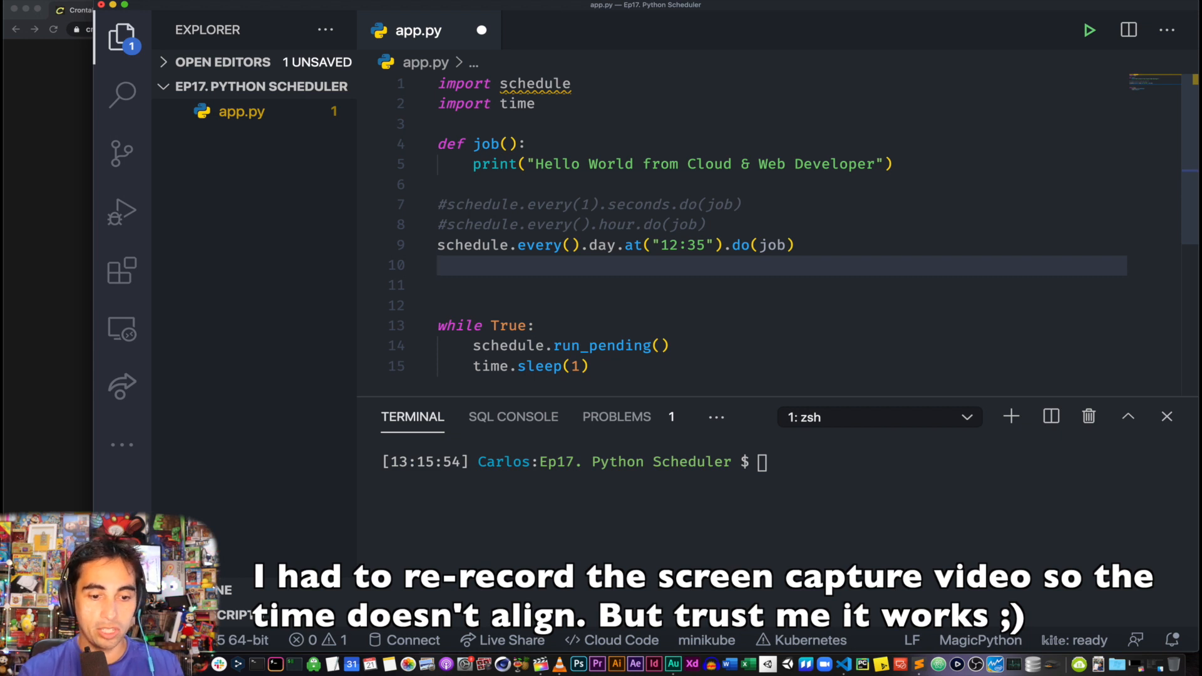
# Add schedule.every(5).to(10).minutes.do(job), completing do(job) from autocomplete
pyautogui.write('schedule.')
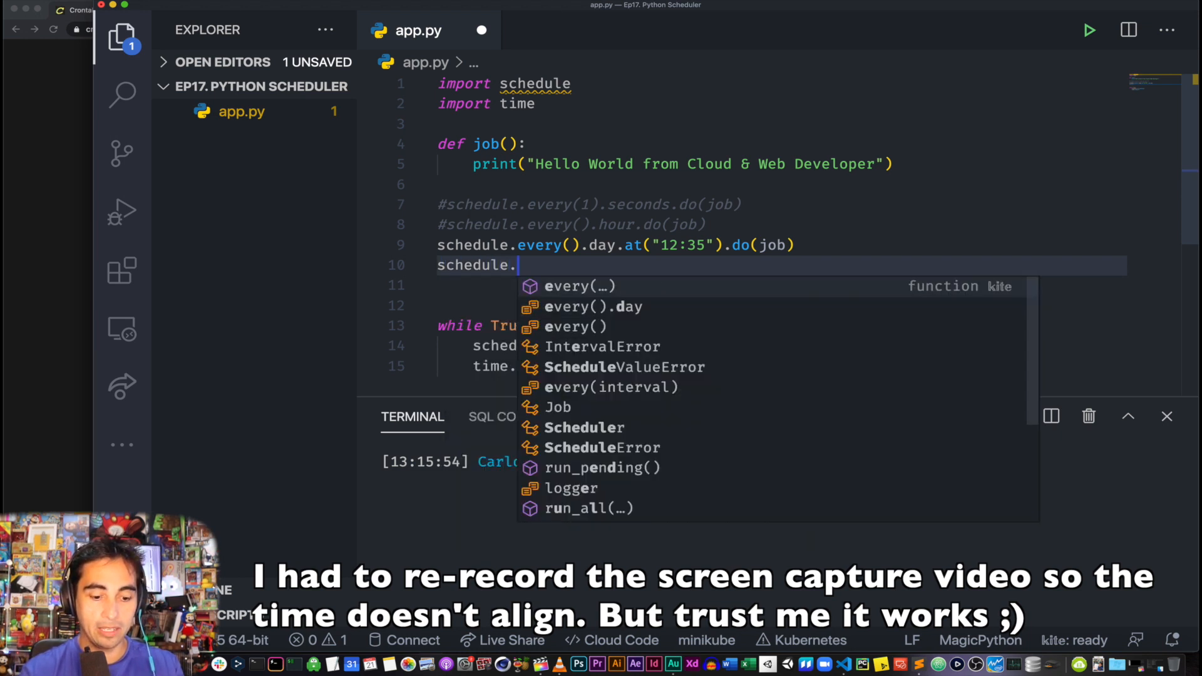
pyautogui.write('every()')
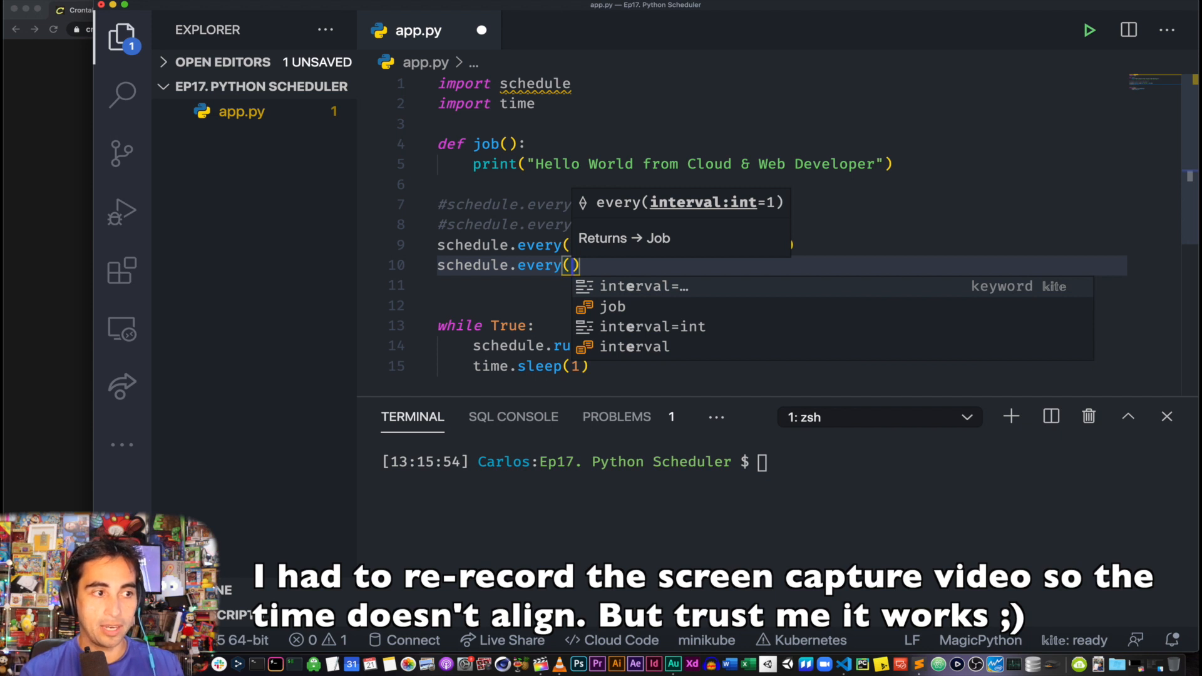
pyautogui.write('5')
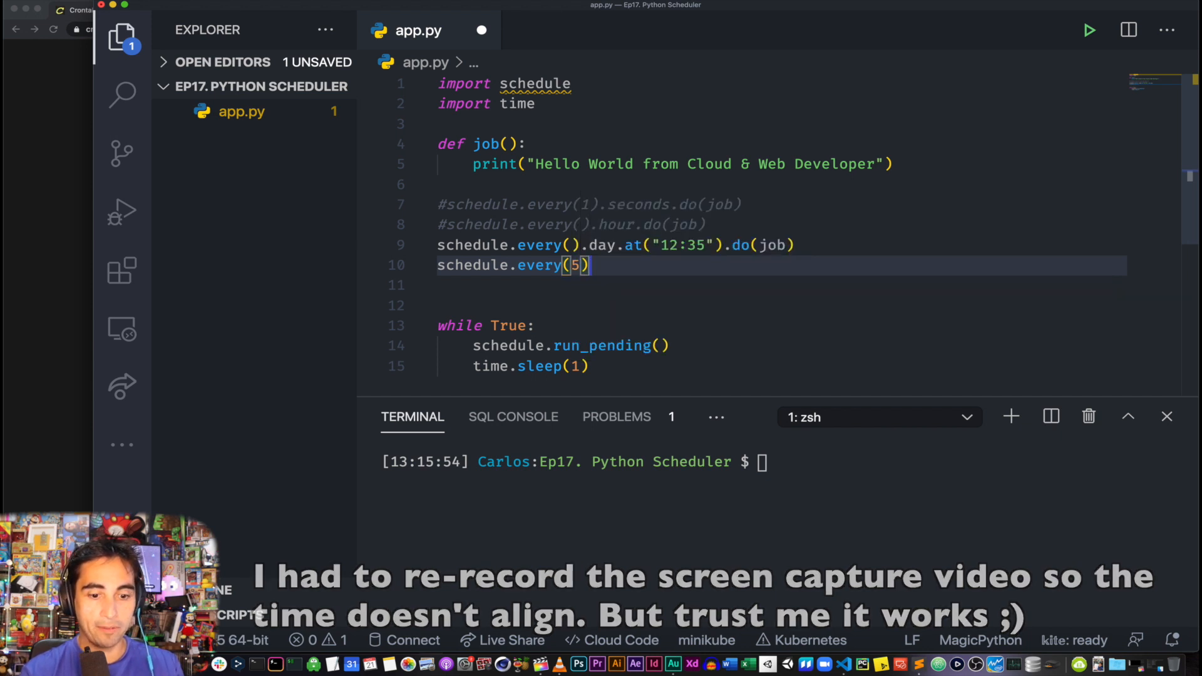
pyautogui.press('Backspace')
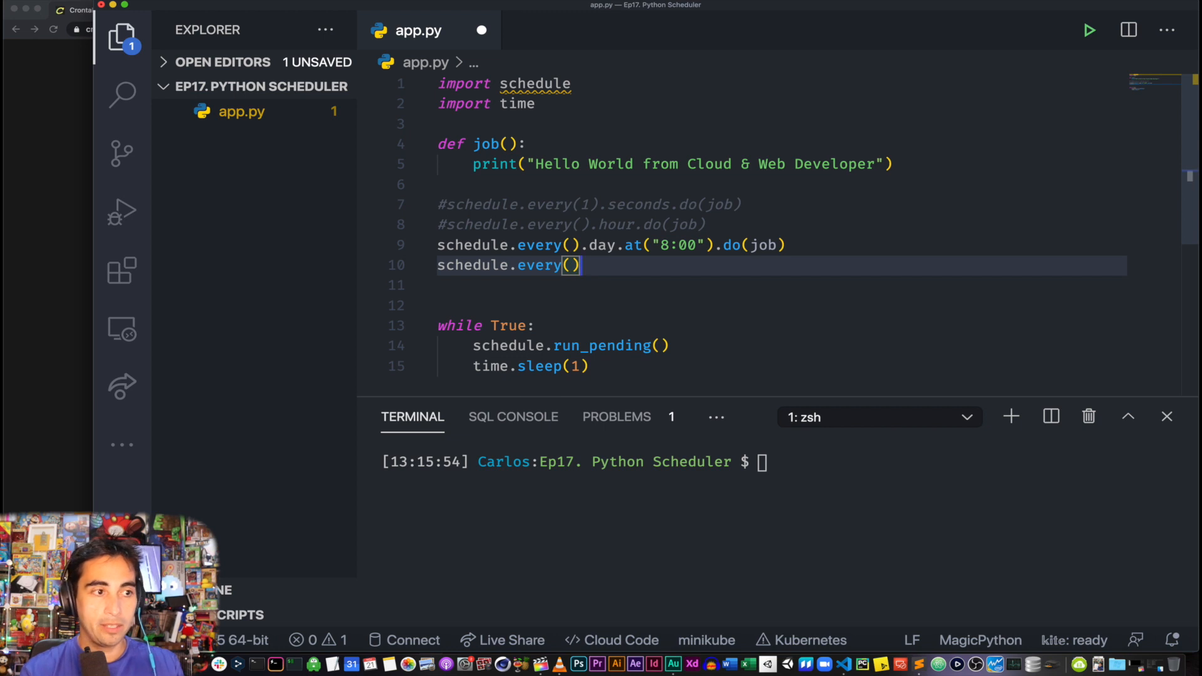
pyautogui.write('5).to')
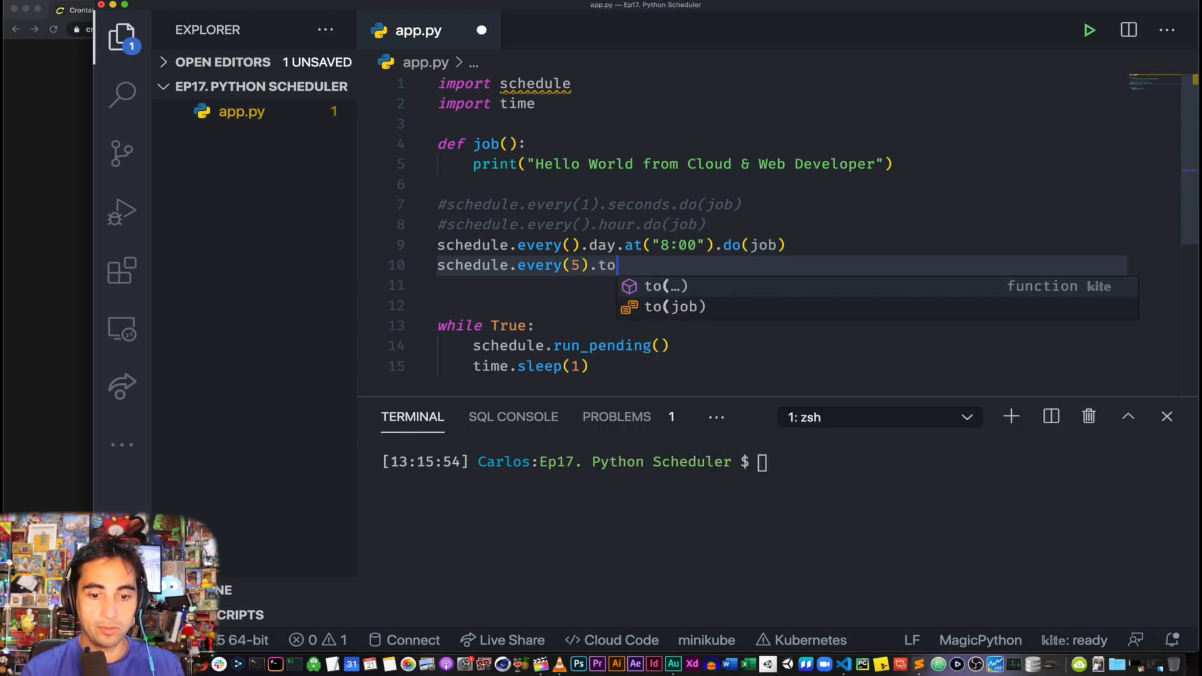
pyautogui.write('(10)')
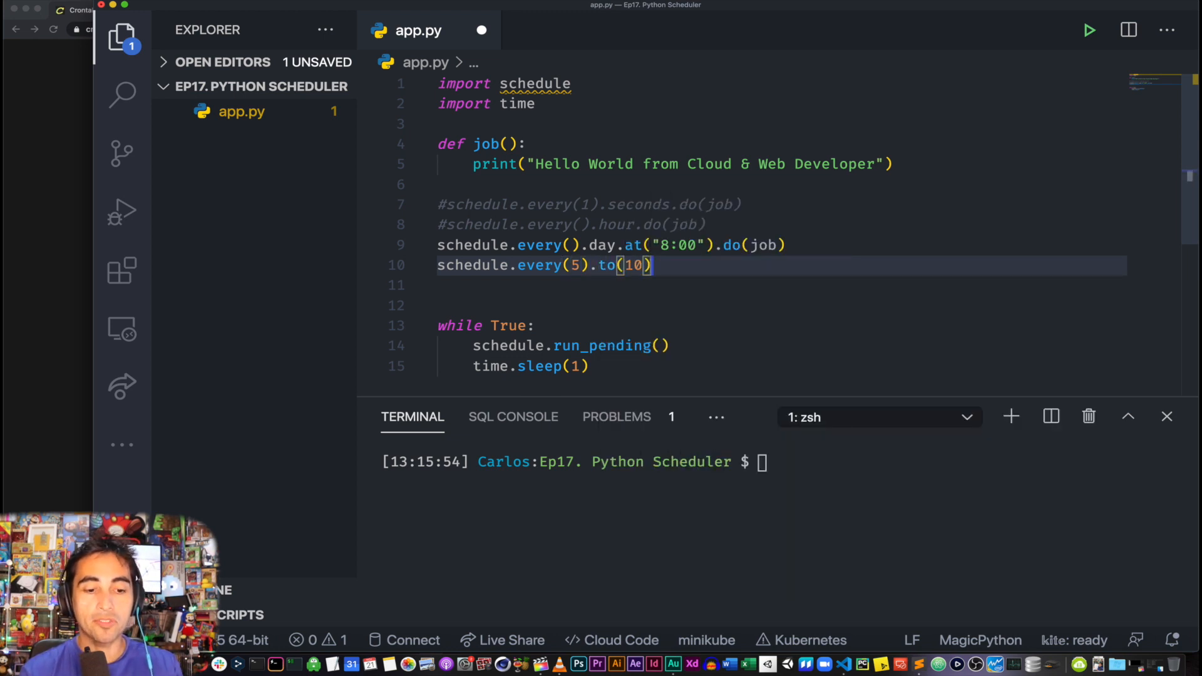
pyautogui.write('.minutes.')
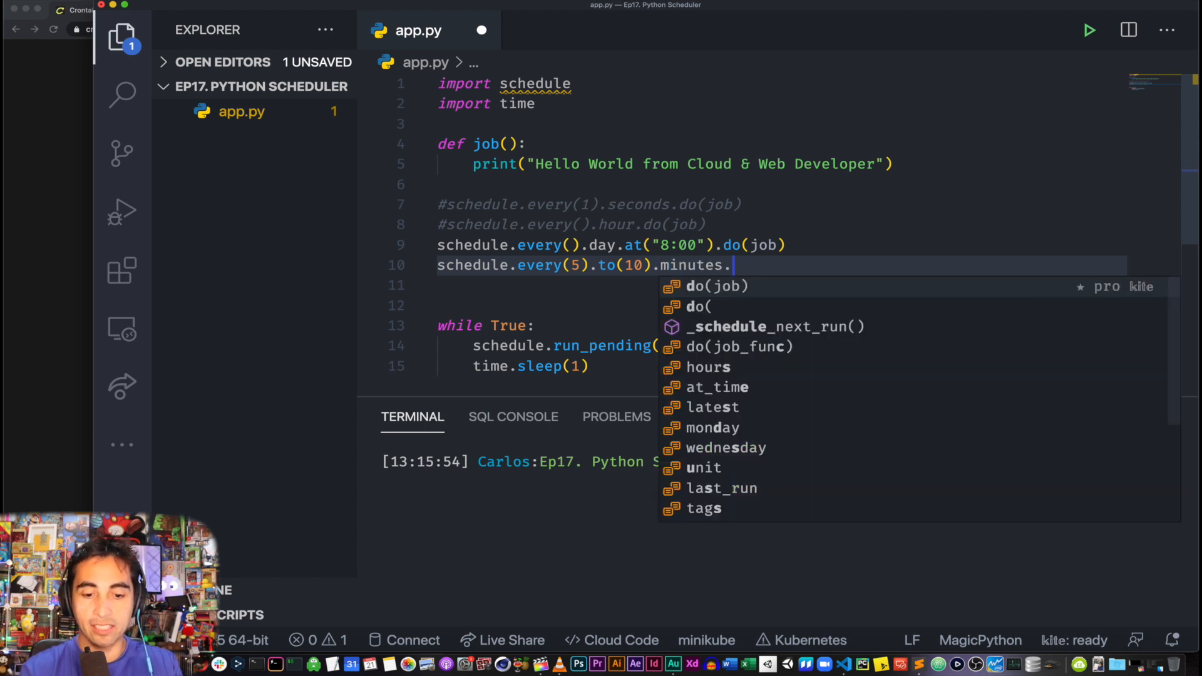
pyautogui.click(708, 286)
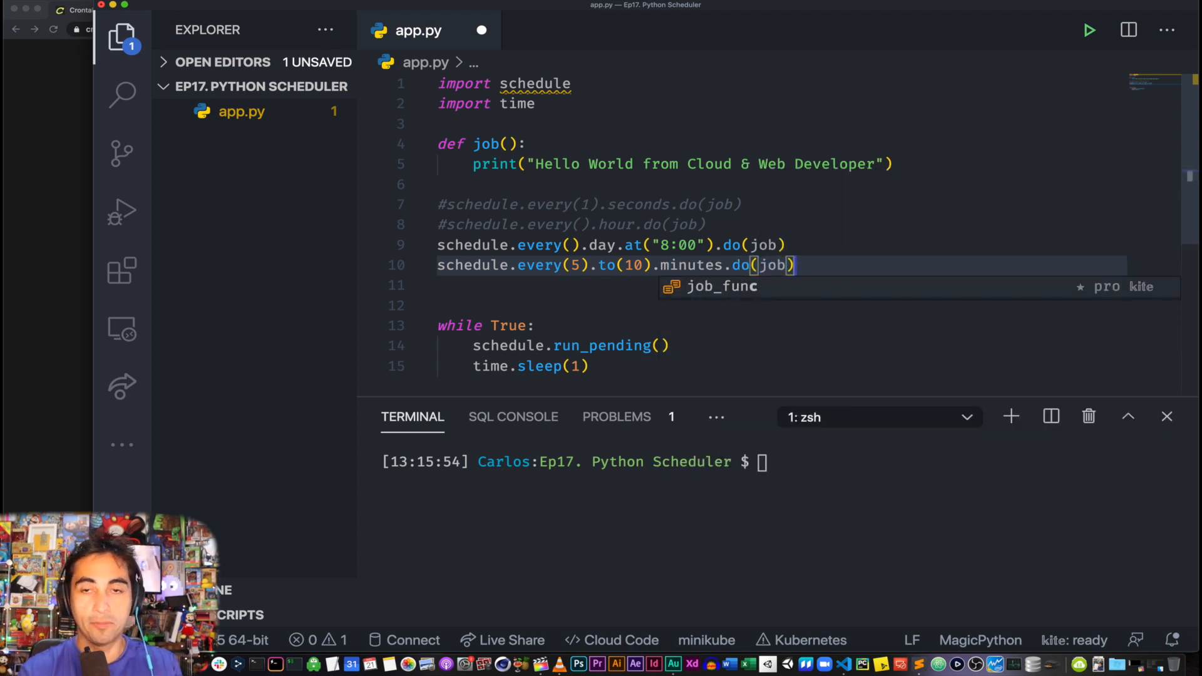
pyautogui.write('job_f')
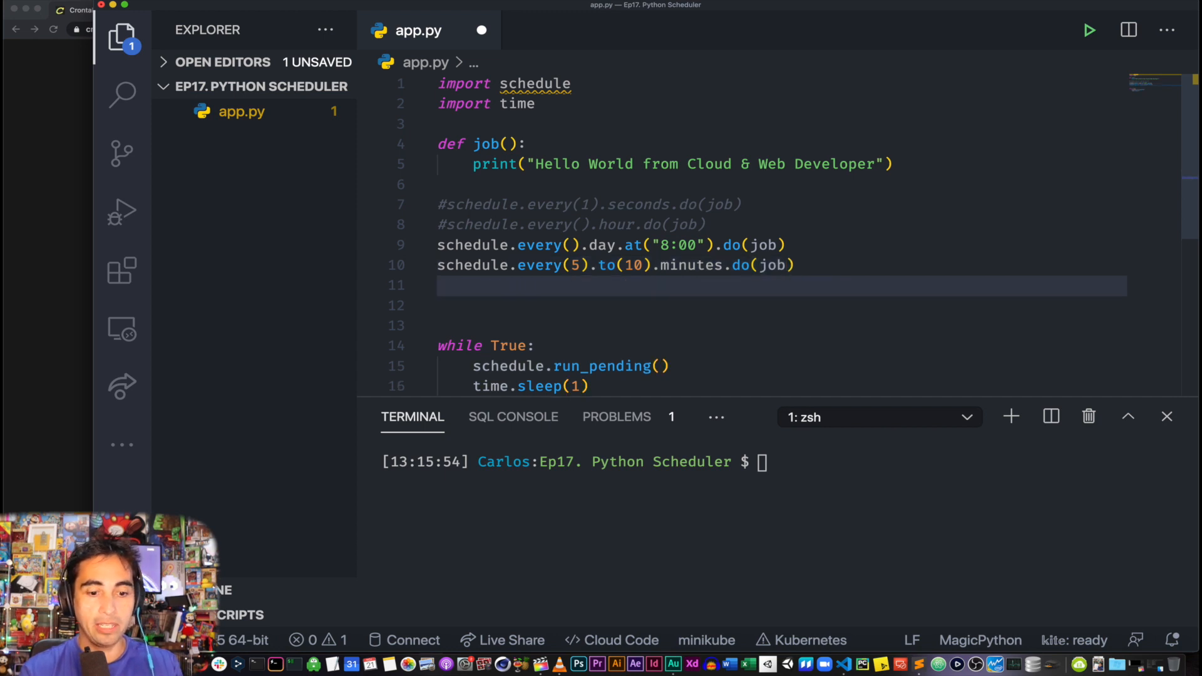
# Add schedule.every().monday.do(job) to run job every Monday
pyautogui.write('schd')
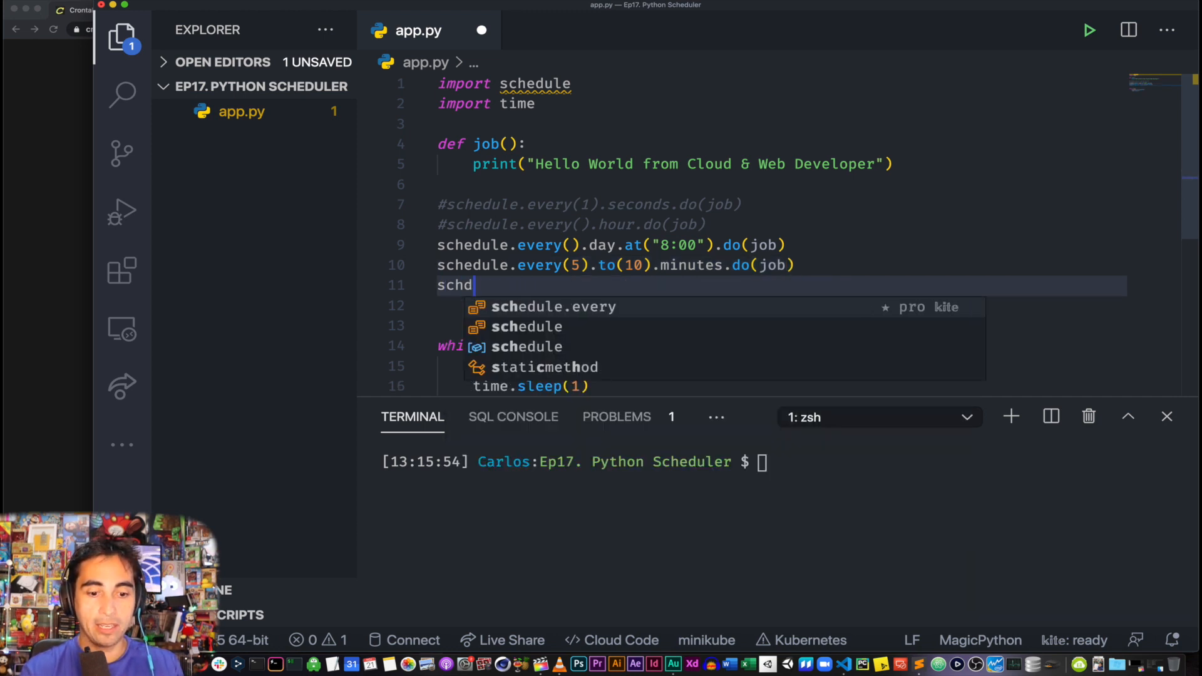
pyautogui.write('ule.every(')
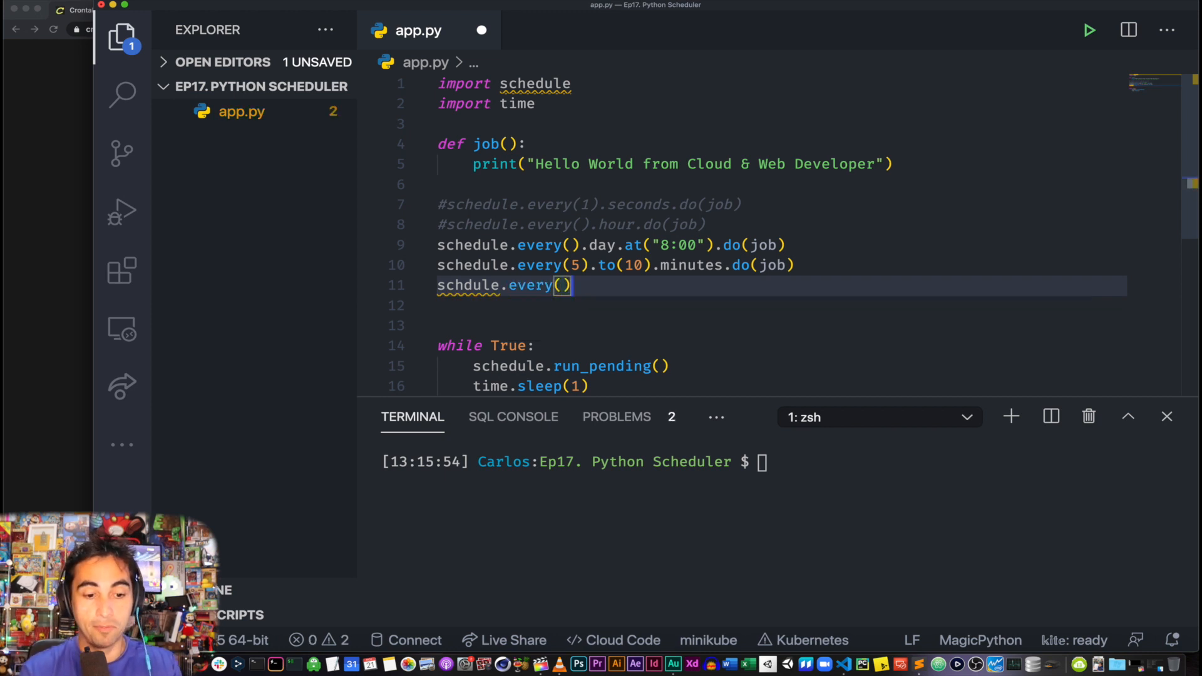
pyautogui.write('monday.')
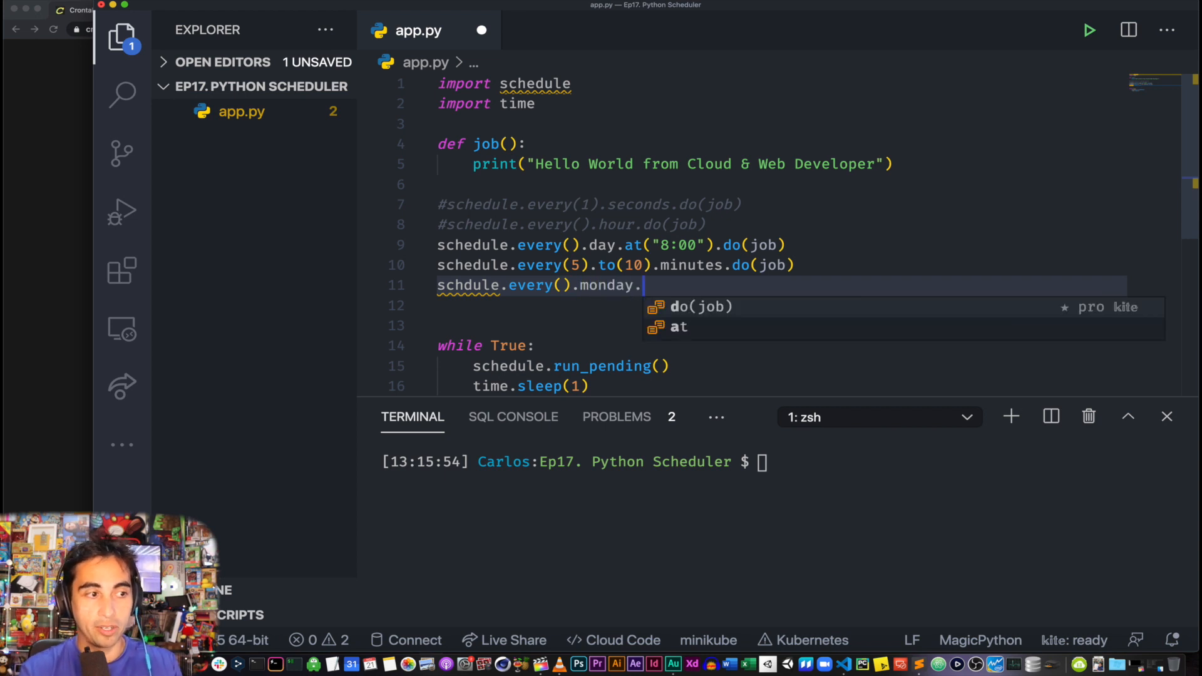
pyautogui.write('do(job')
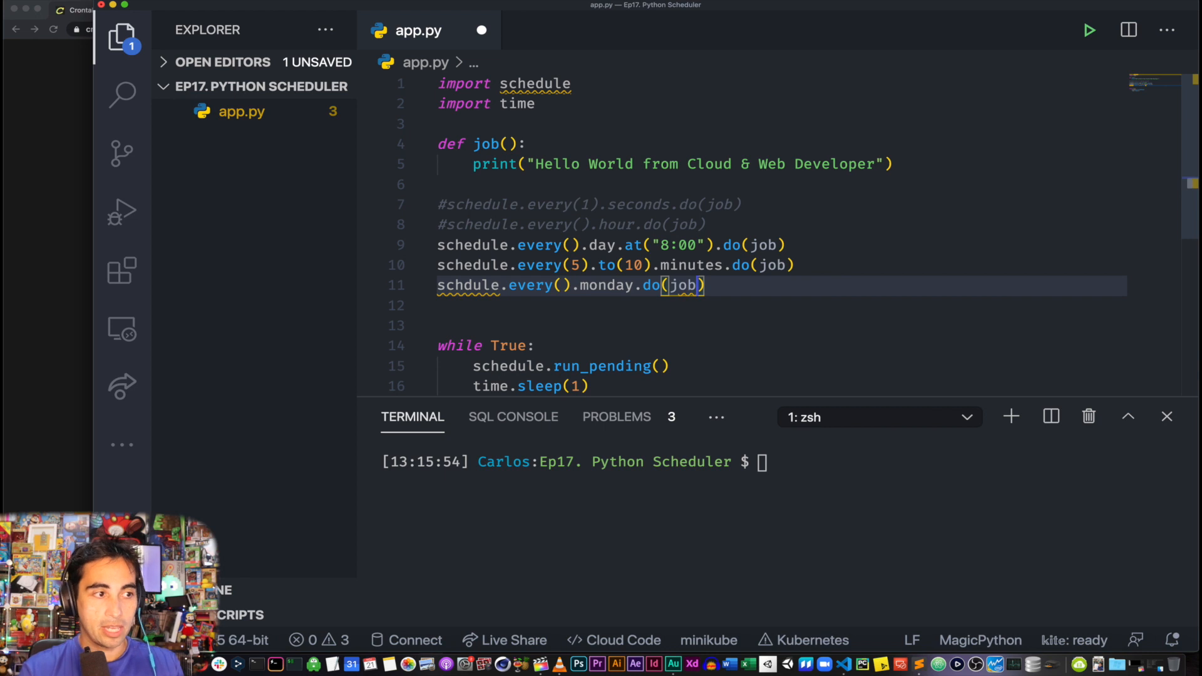
# Add schedule.every().wednesday.at("13:55").do(job) for Wednesdays at 13:55
pyautogui.write('s')
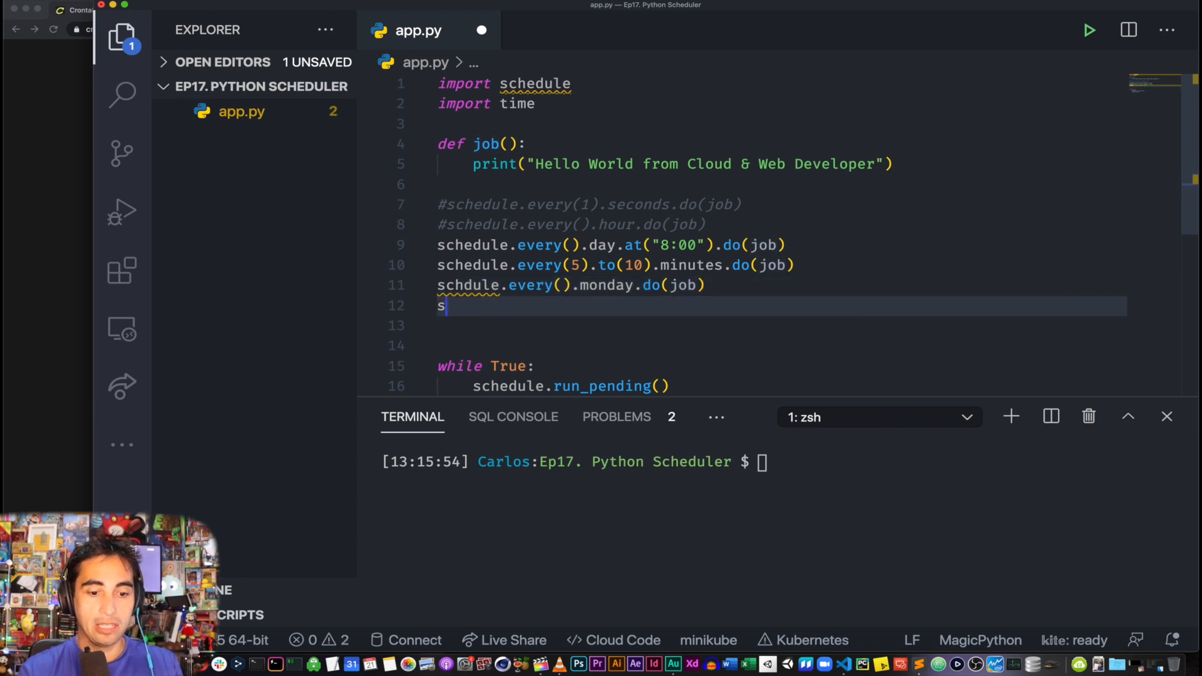
pyautogui.write('chedule.every(')
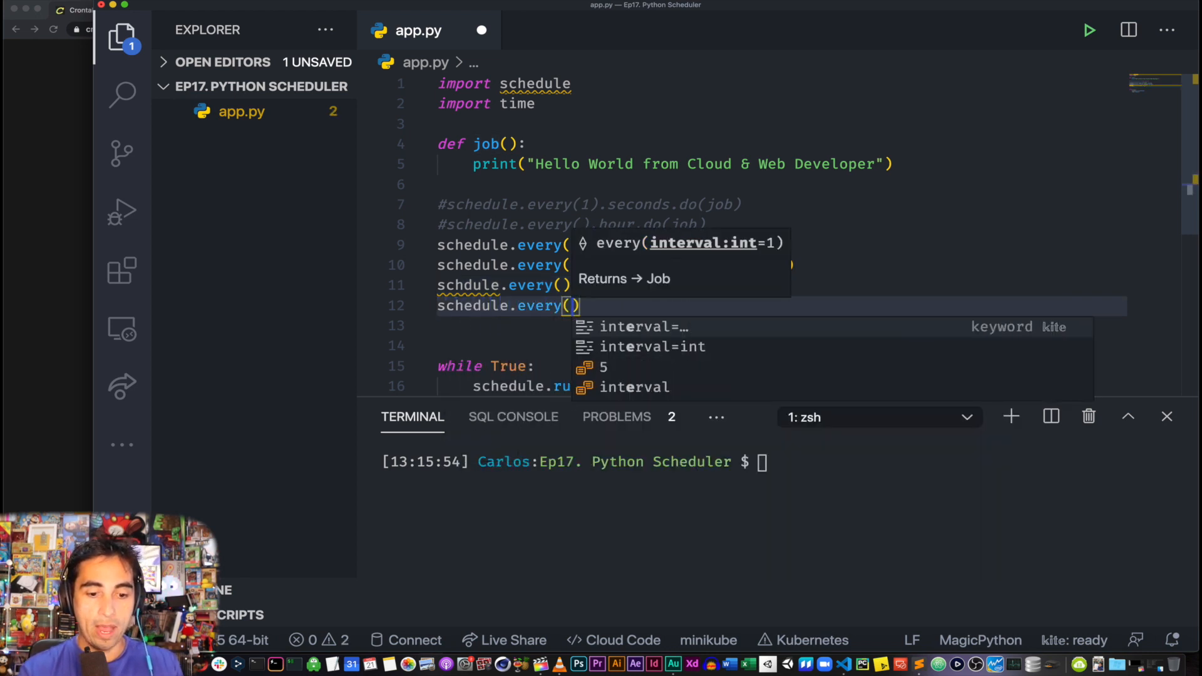
pyautogui.write('.w')
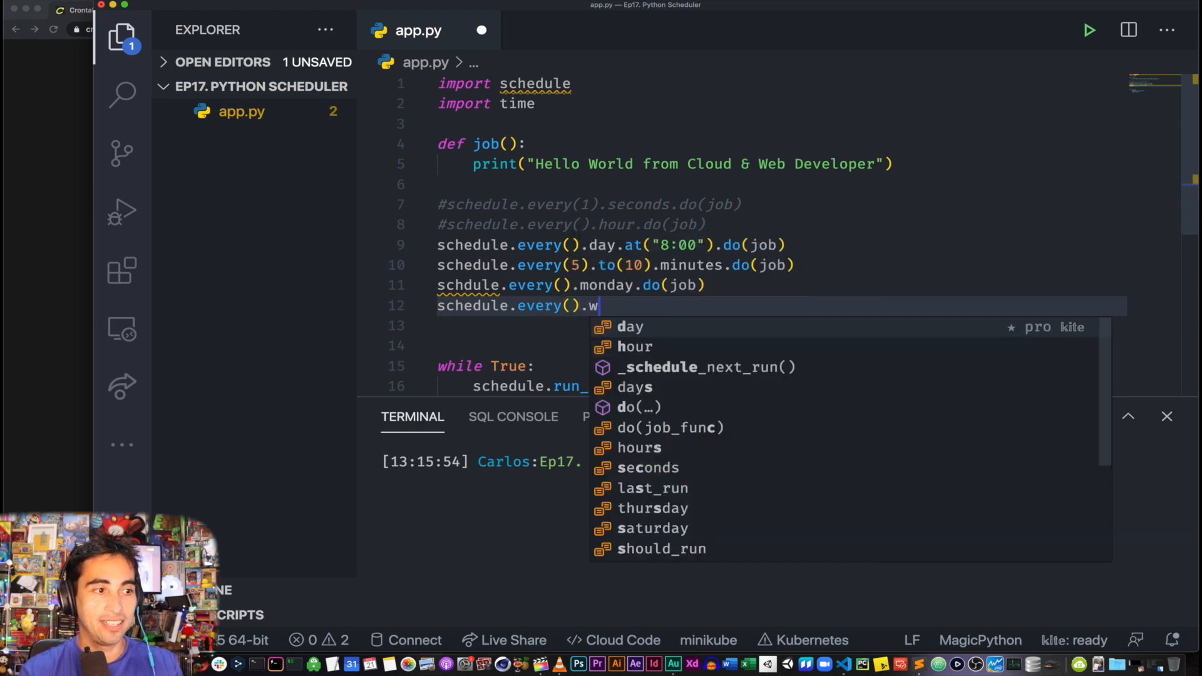
pyautogui.write('ednesday.')
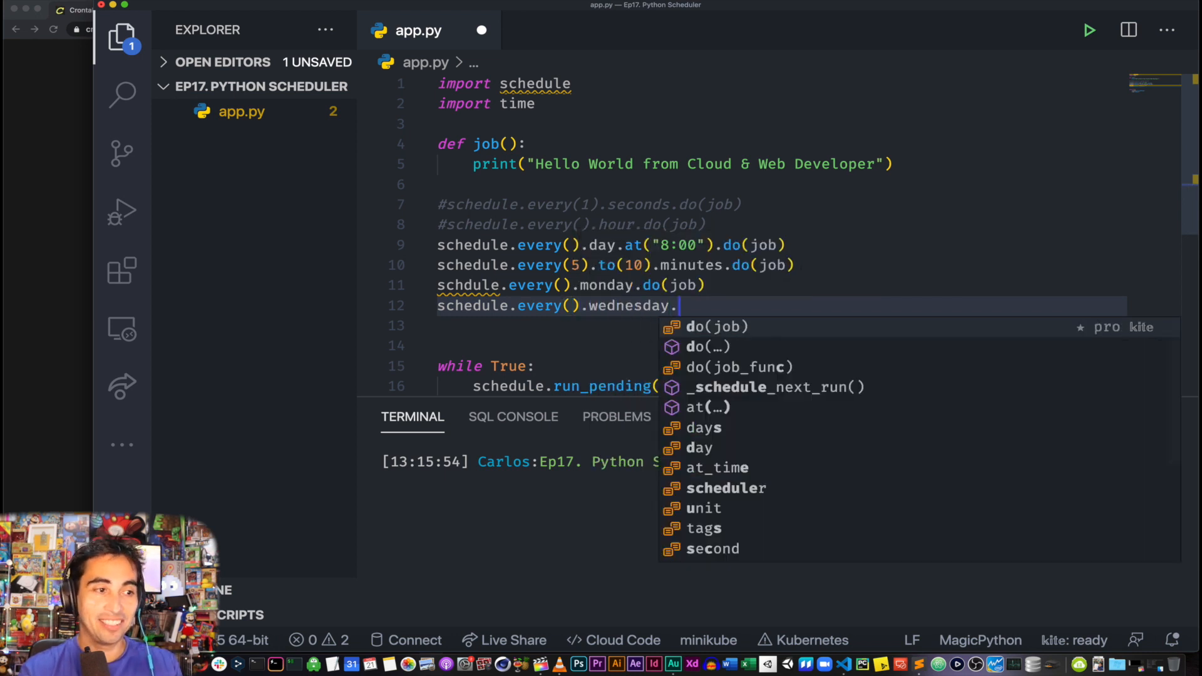
pyautogui.write('at("1")')
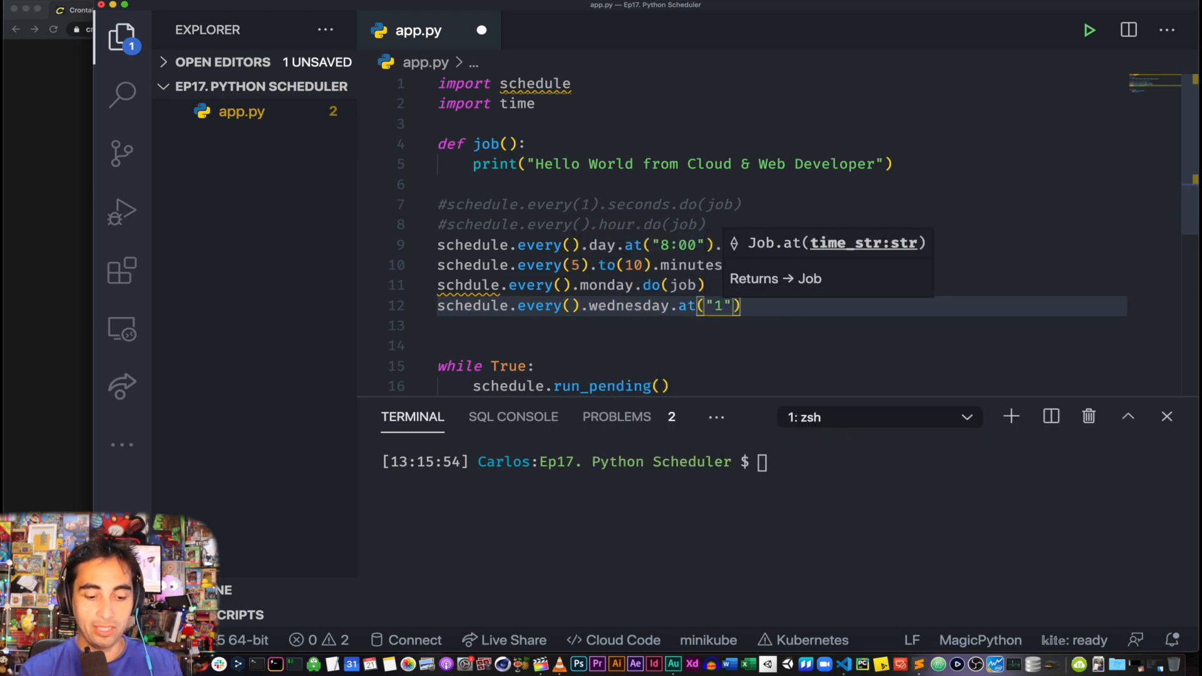
pyautogui.write('3:55')
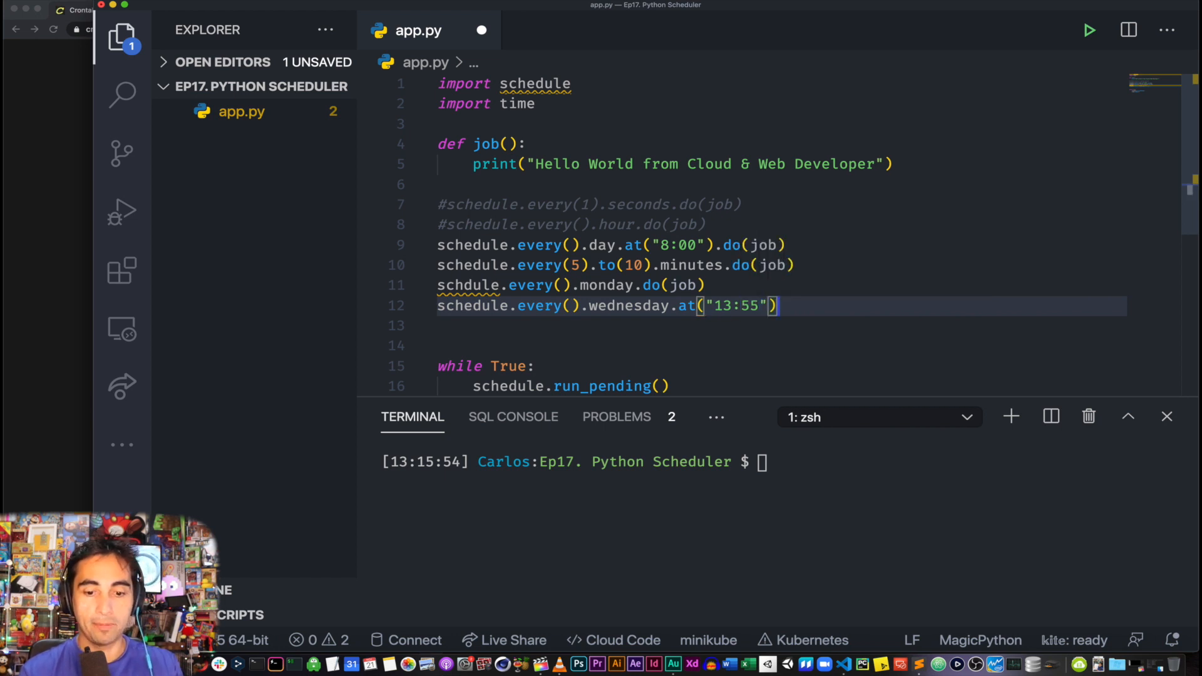
pyautogui.write('.do(o')
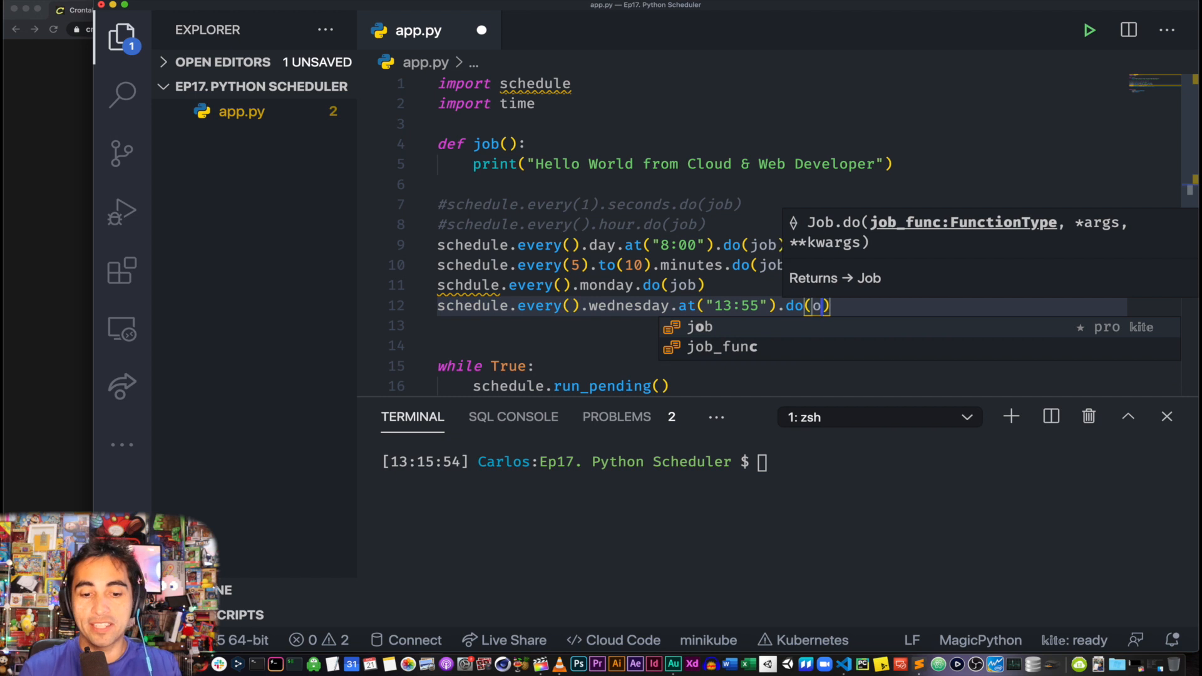
pyautogui.write('job')
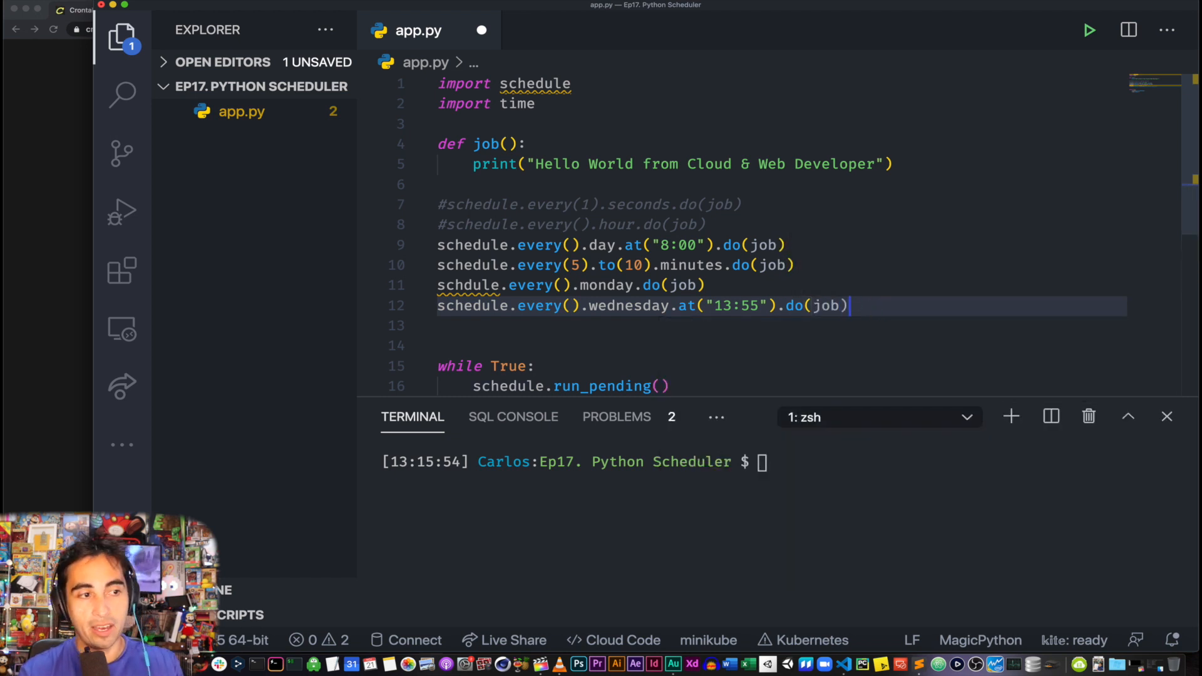
pyautogui.write('schedule')
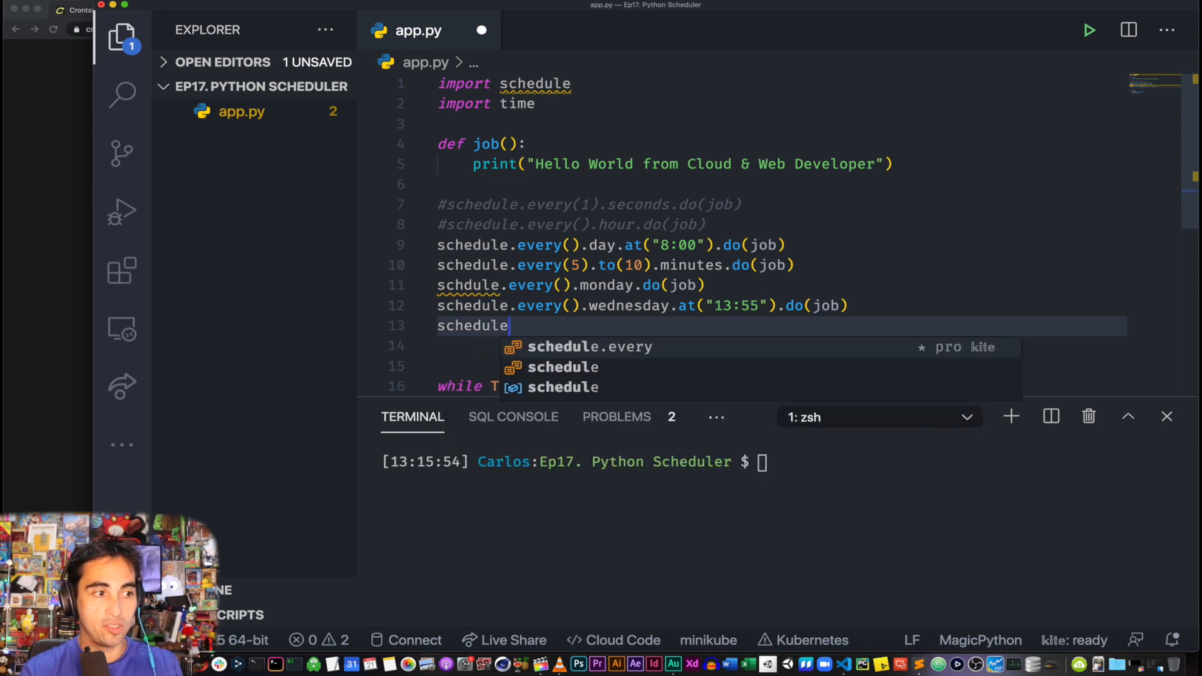
# Add schedule.every().minute.at(":17").do(job) to run job each minute at second 17
pyautogui.write('.every(')
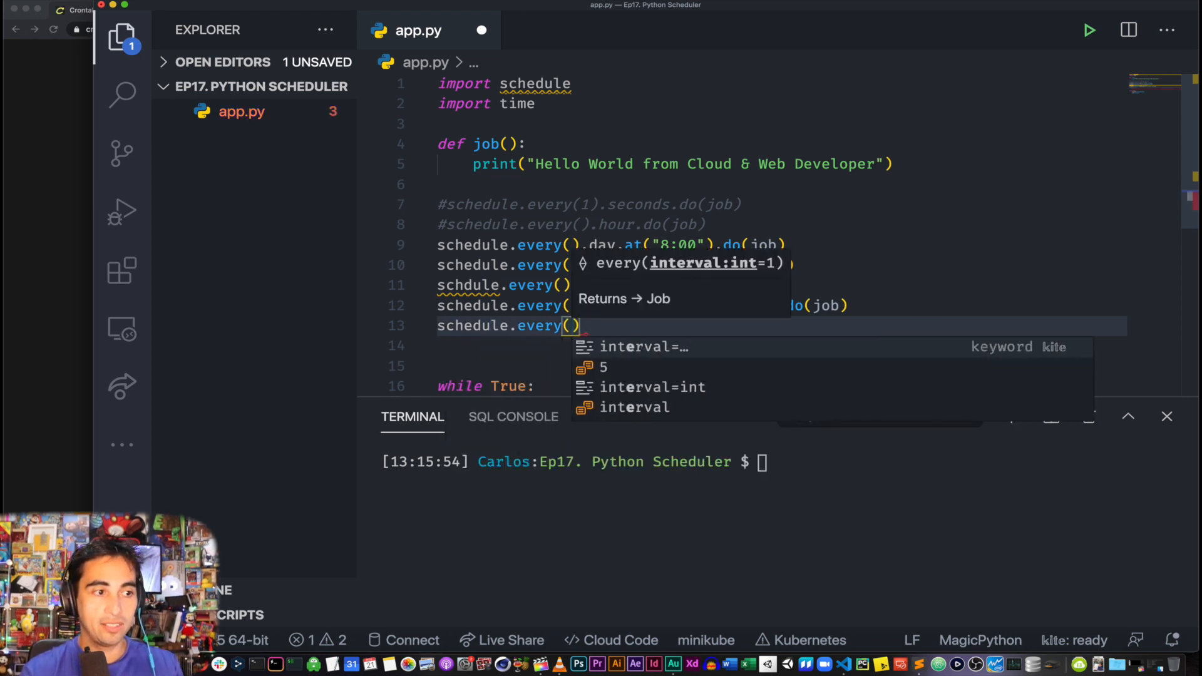
pyautogui.write('.min')
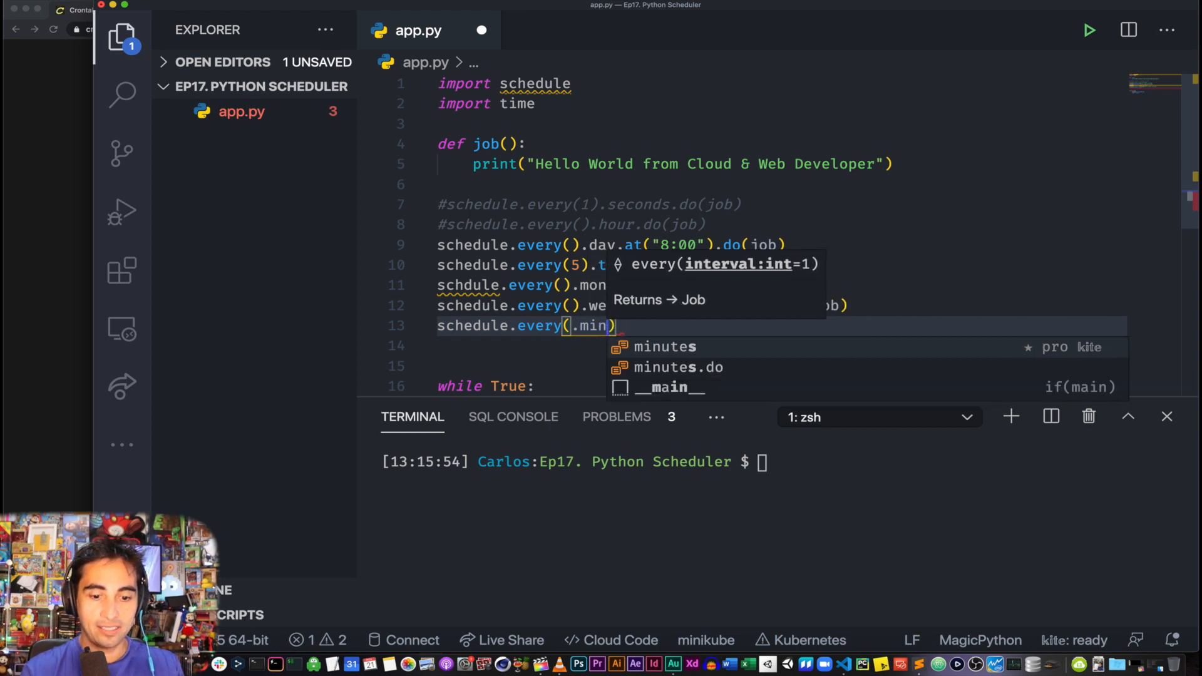
pyautogui.write('mi')
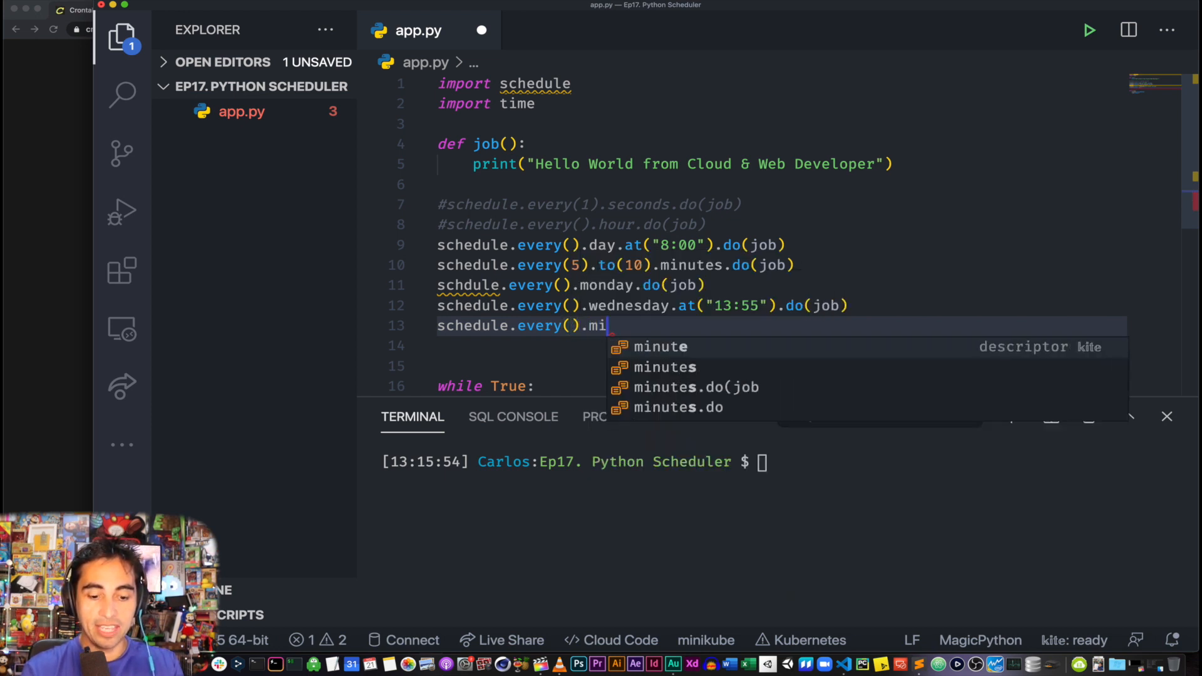
pyautogui.write('nute.at')
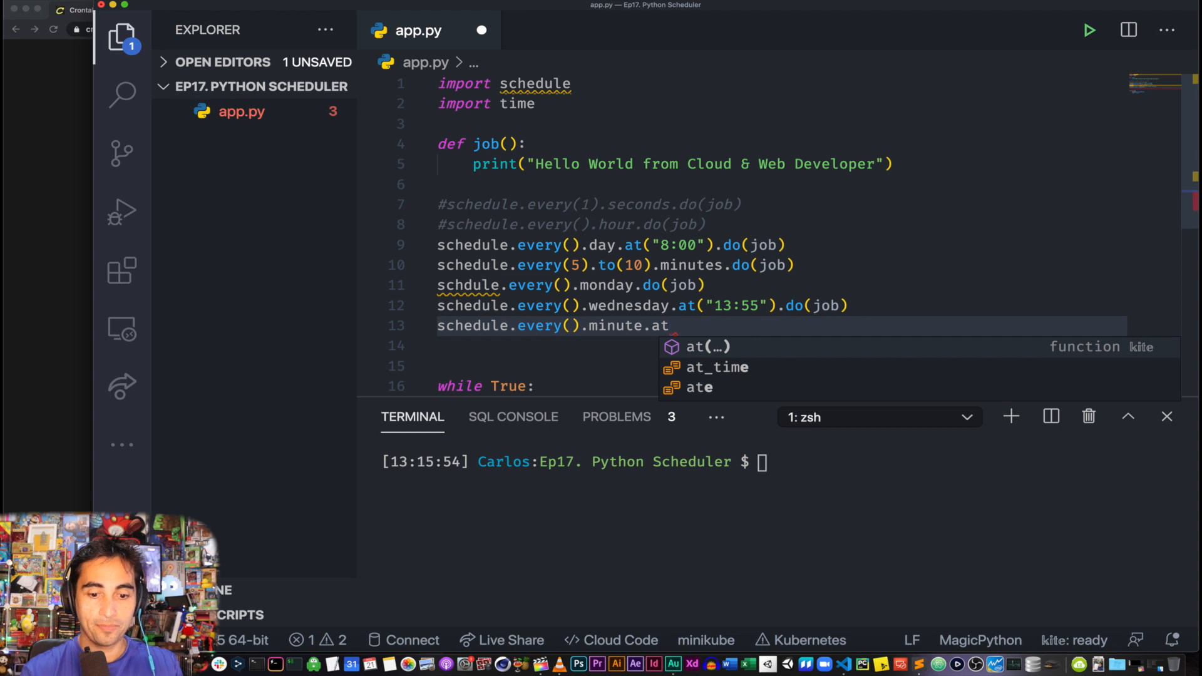
pyautogui.write('("":18")')
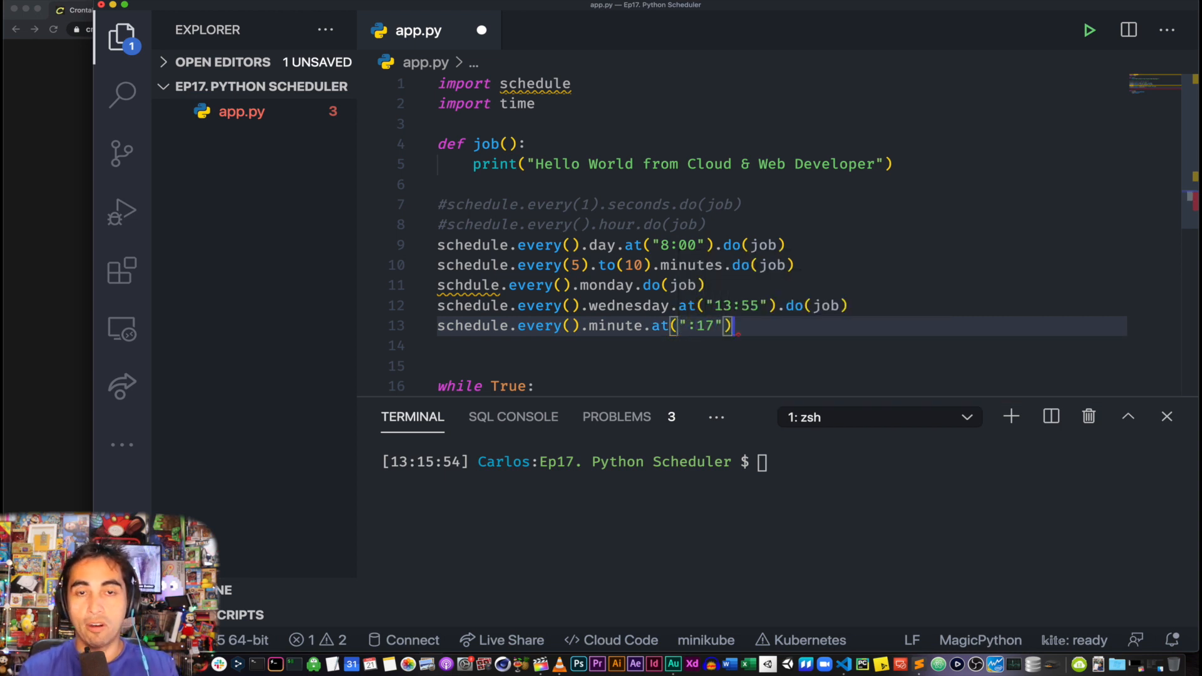
pyautogui.write('.do(j')
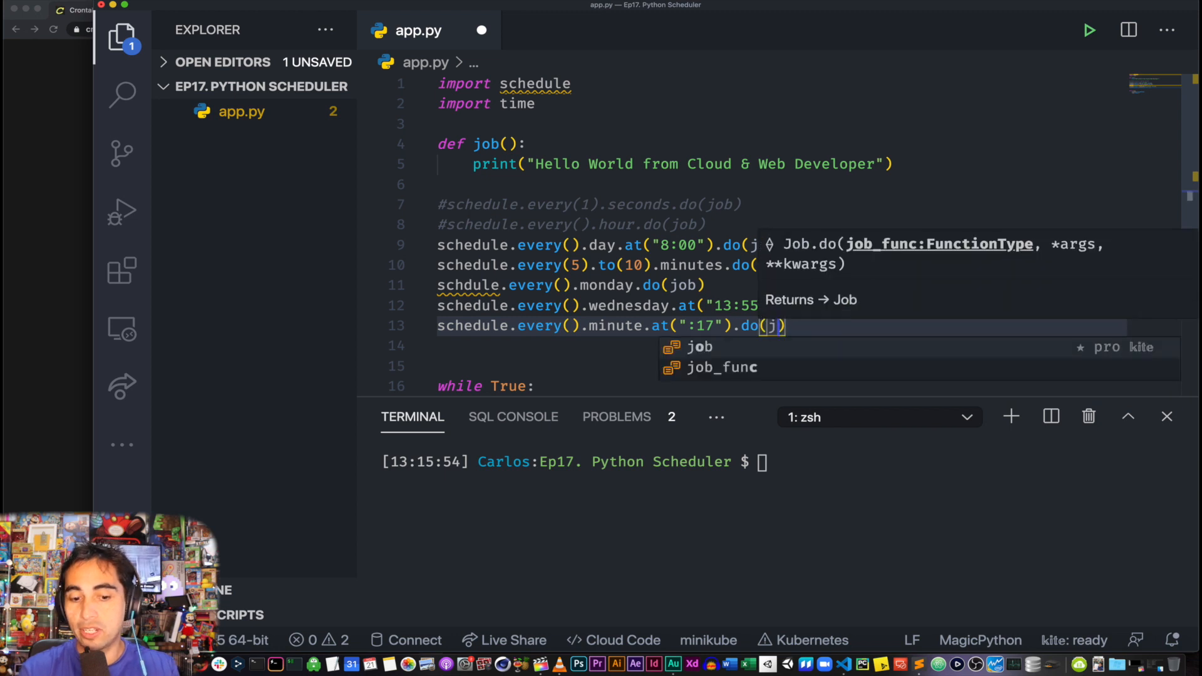
pyautogui.write('ob')
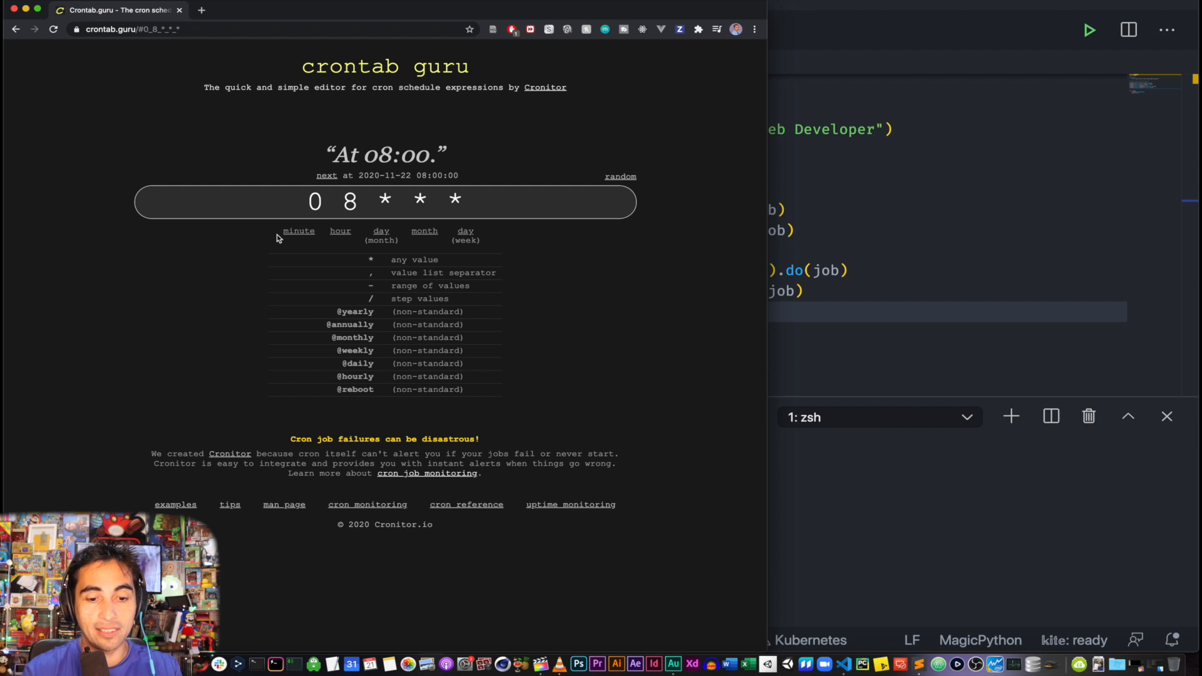
pyautogui.moveTo(324, 225)
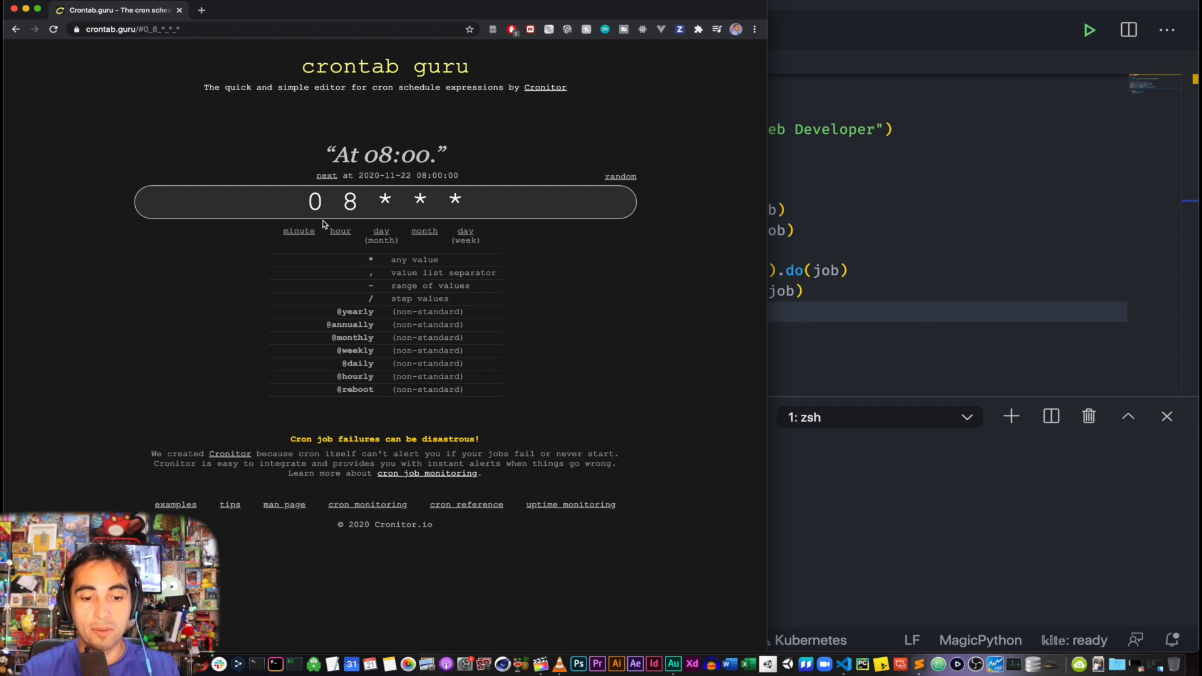